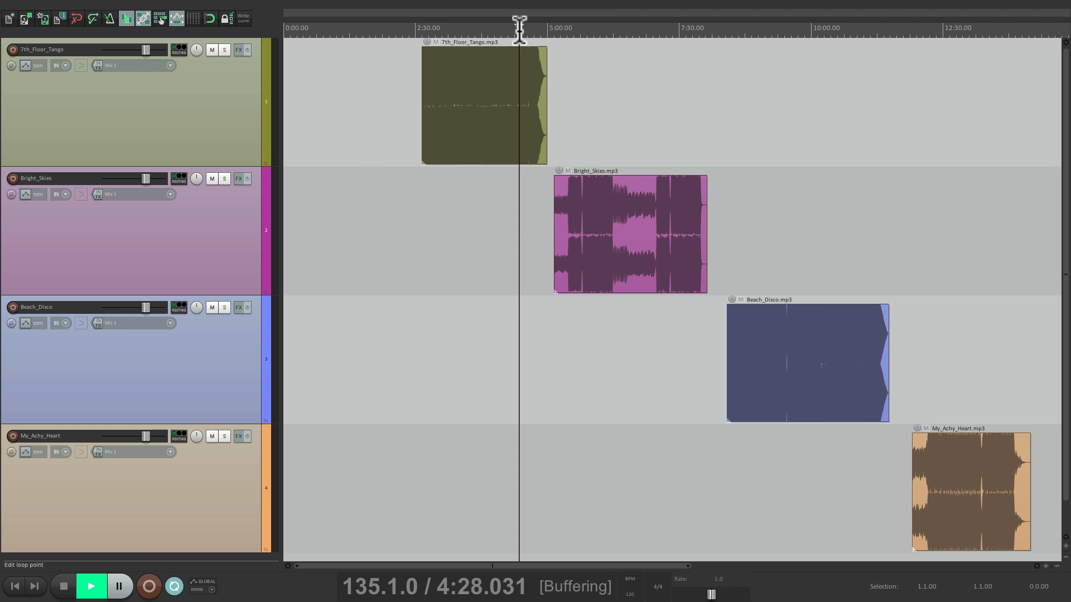
Step: Audition 7th_Floor_Tango and My_Achy_Heart, then show the floating master track mixer
{"action": "left_click", "coordinate": [91, 586]}
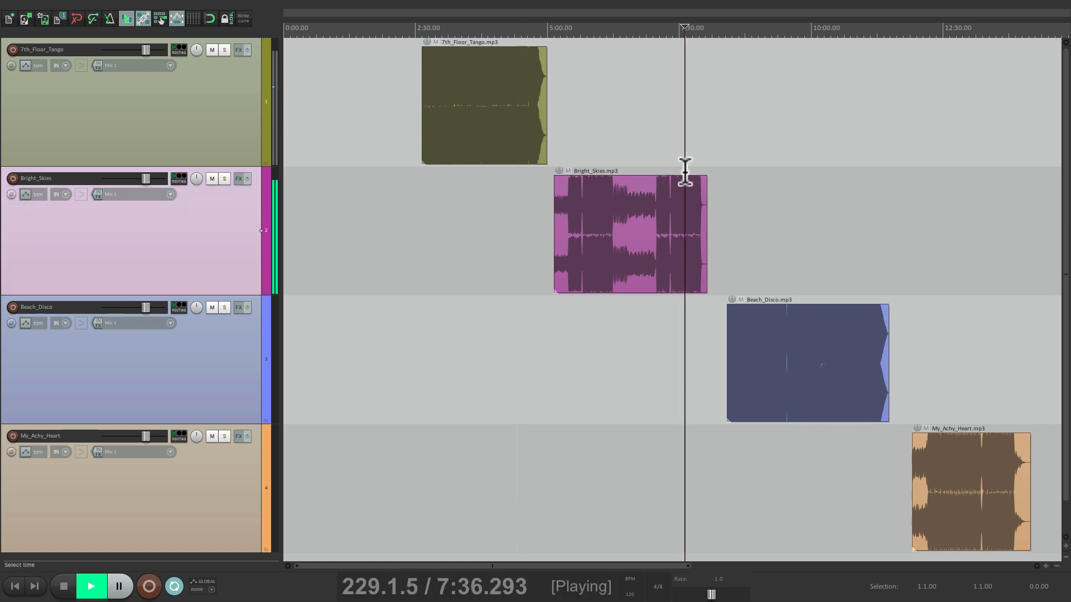
{"action": "left_click", "coordinate": [62, 586]}
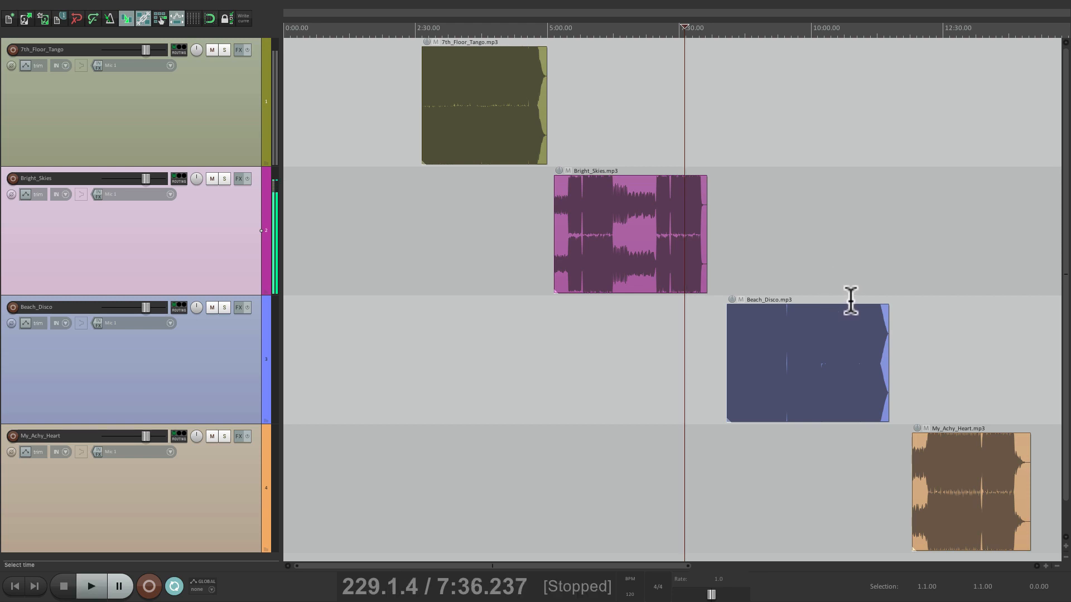
{"action": "left_click", "coordinate": [90, 587]}
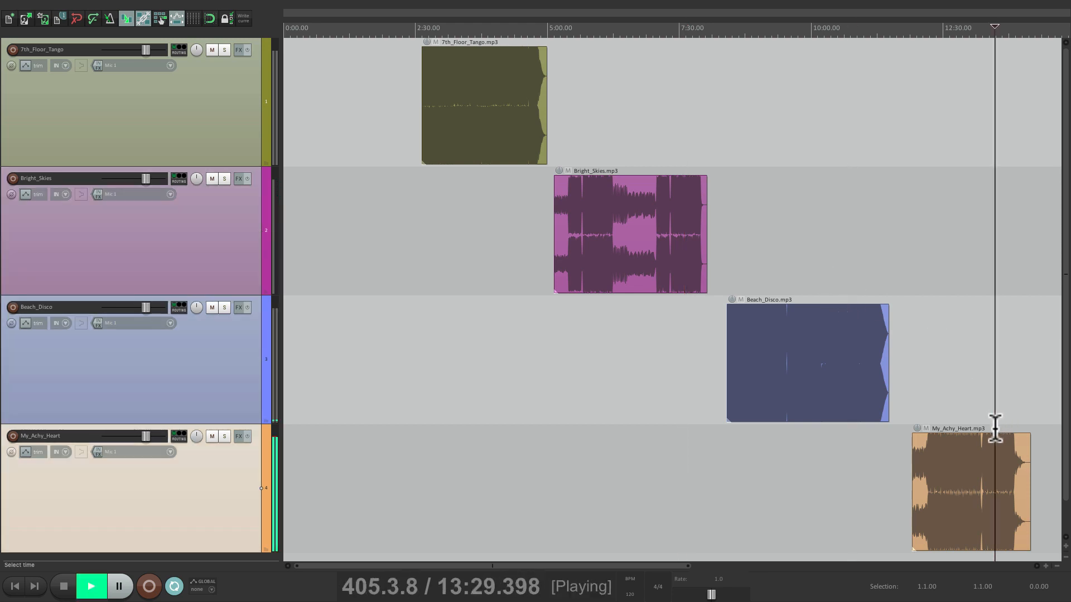
{"action": "mouse_move", "coordinate": [533, 355]}
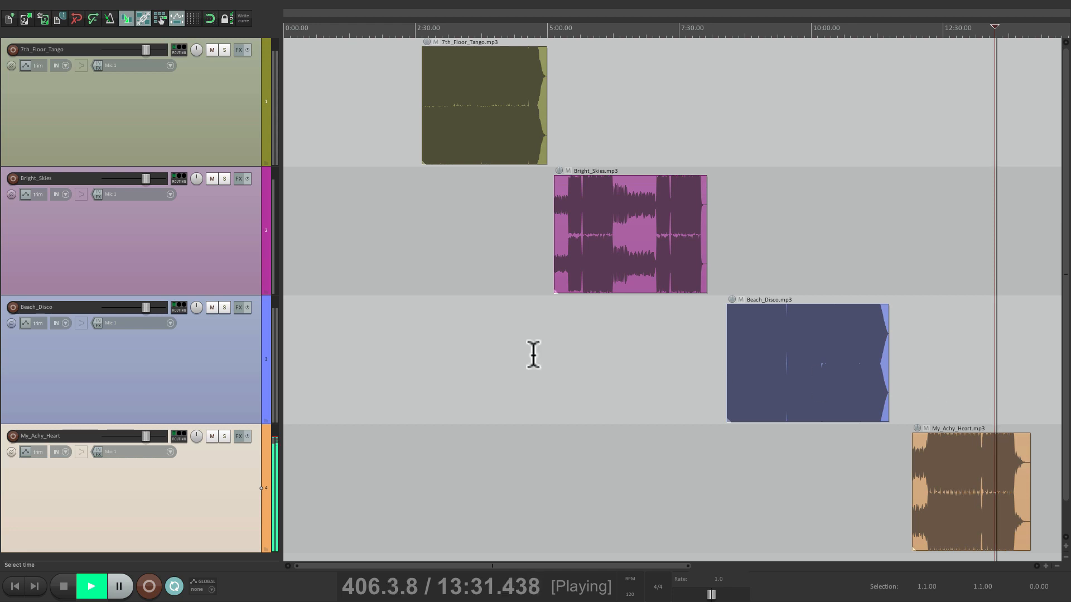
{"action": "left_click", "coordinate": [63, 586]}
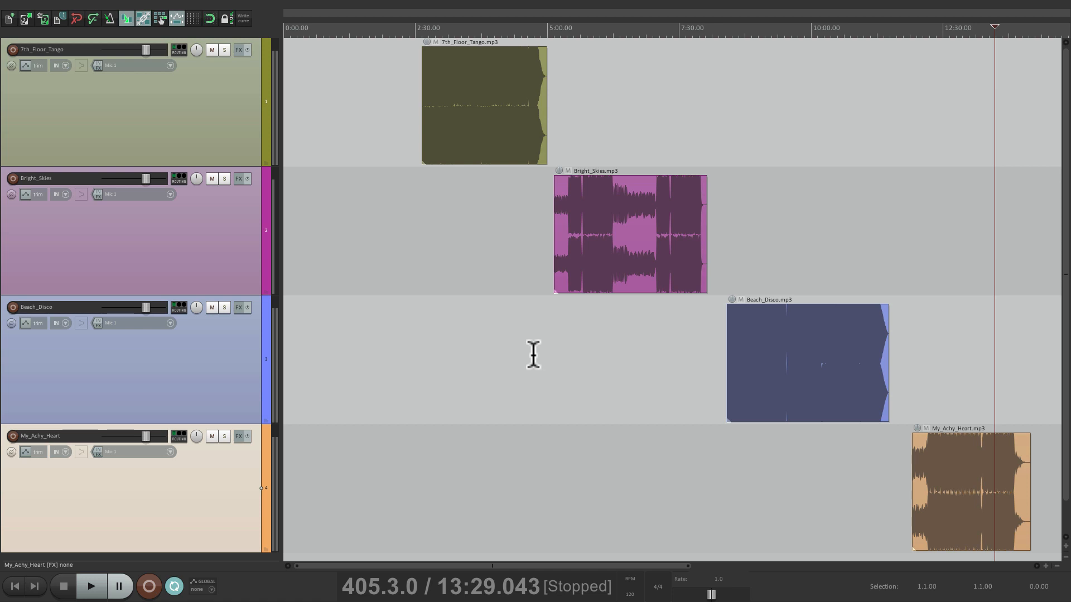
{"action": "left_click", "coordinate": [189, 9]}
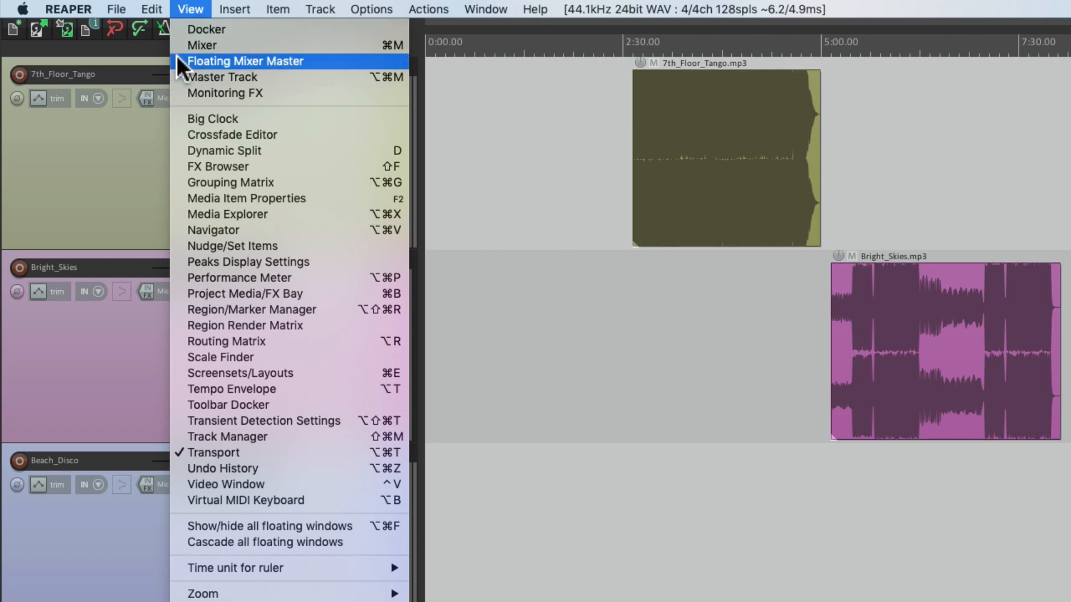
{"action": "left_click", "coordinate": [245, 60]}
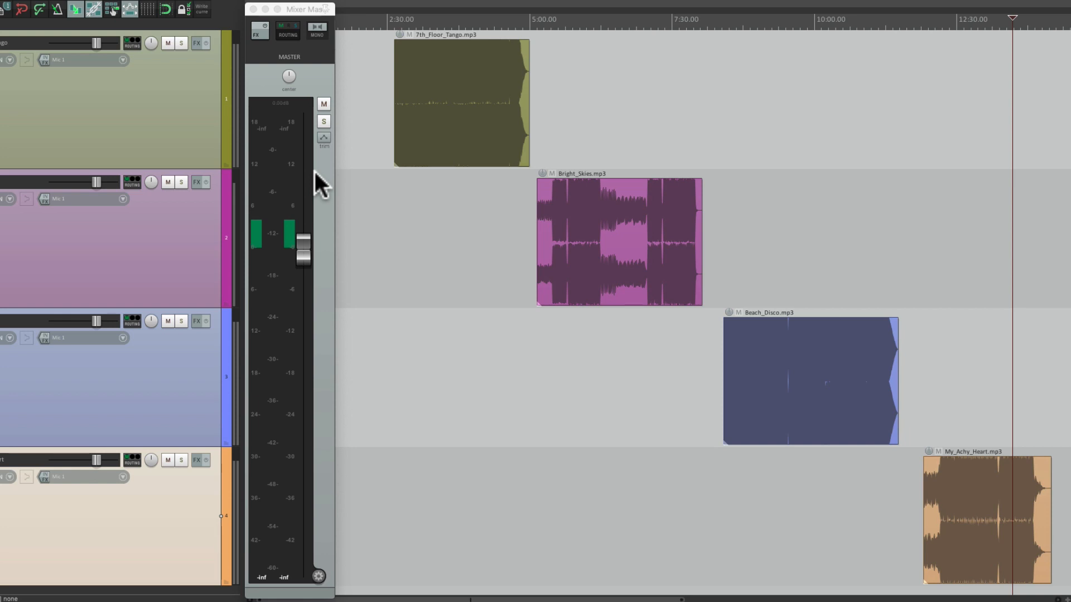
{"action": "mouse_move", "coordinate": [535, 256]}
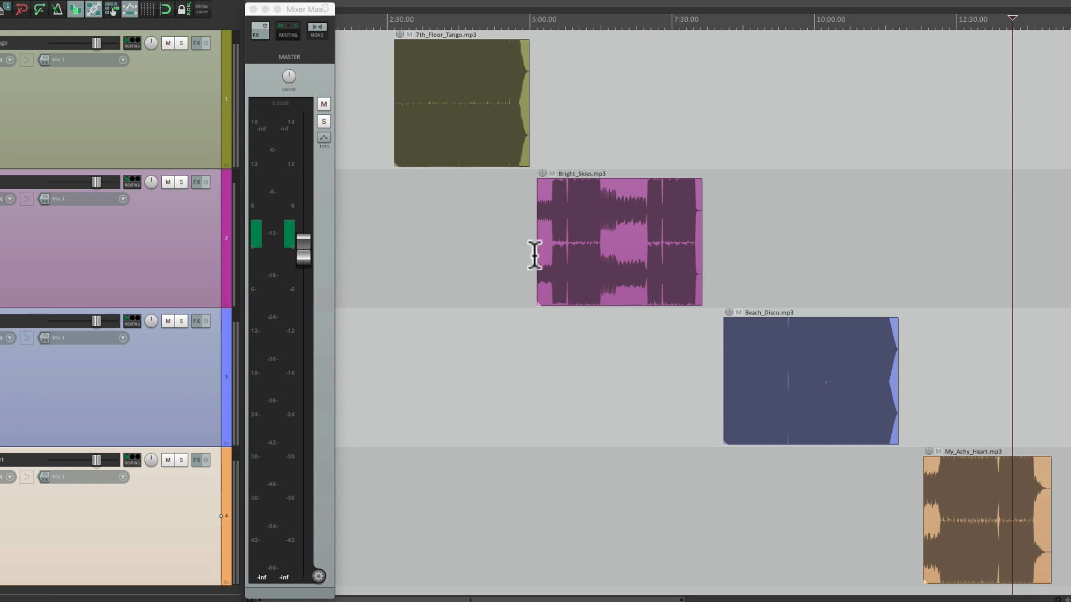
{"action": "mouse_move", "coordinate": [507, 246]}
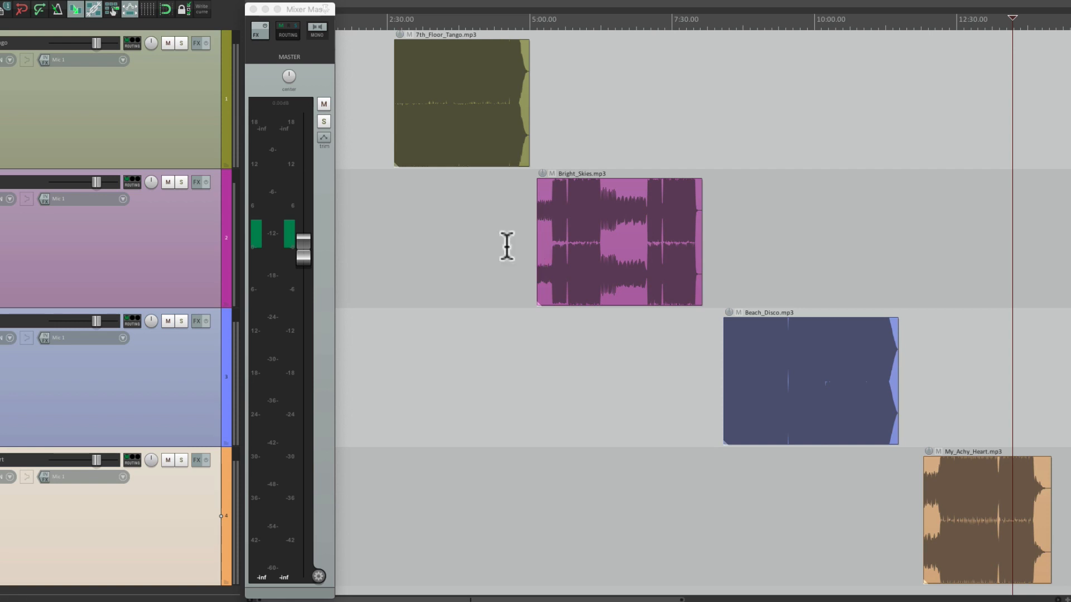
{"action": "mouse_move", "coordinate": [287, 188]}
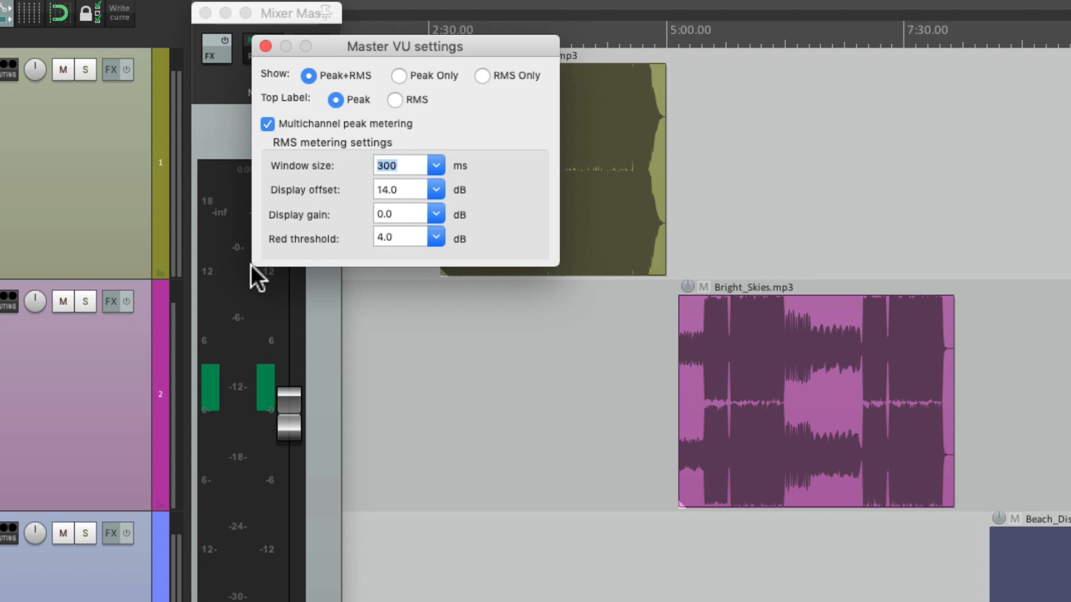
{"action": "mouse_move", "coordinate": [494, 179]}
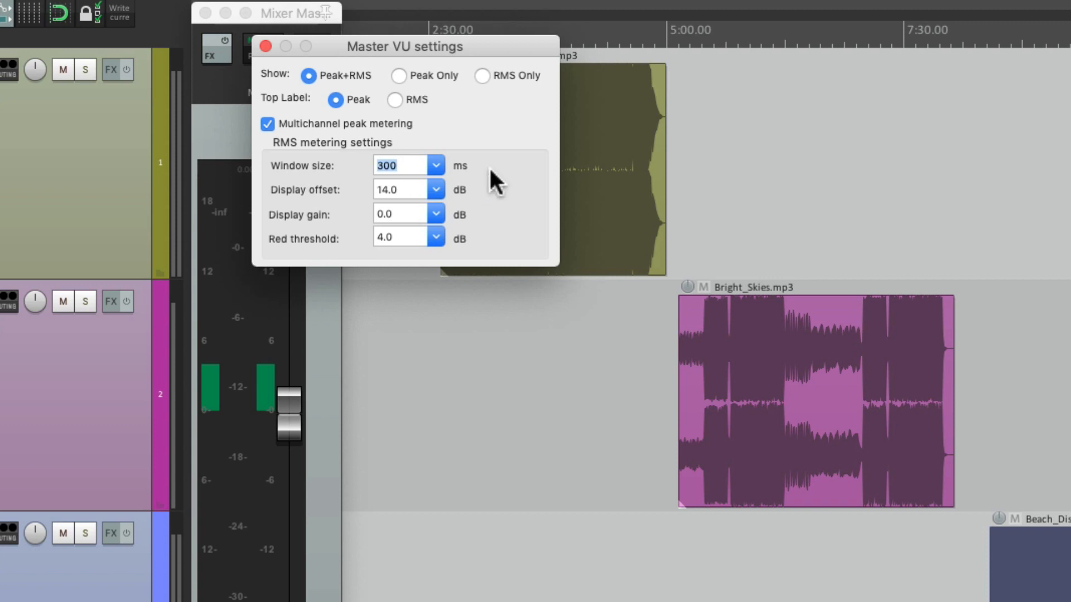
{"action": "mouse_move", "coordinate": [345, 96]}
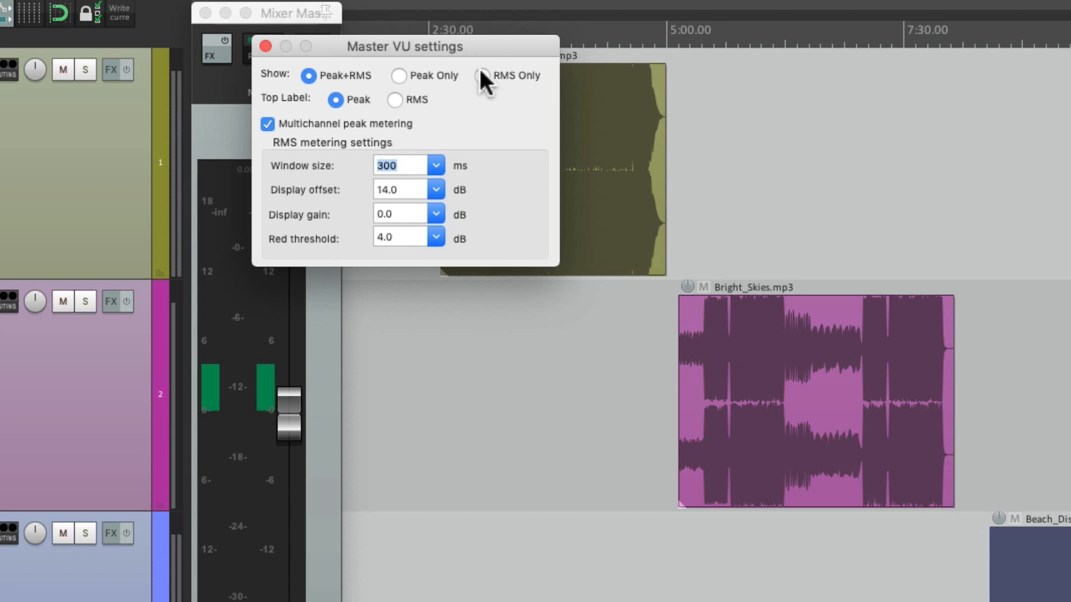
Step: Set the master VU to RMS Only, with an RMS top label and a 6 dB red threshold
{"action": "left_click", "coordinate": [484, 76]}
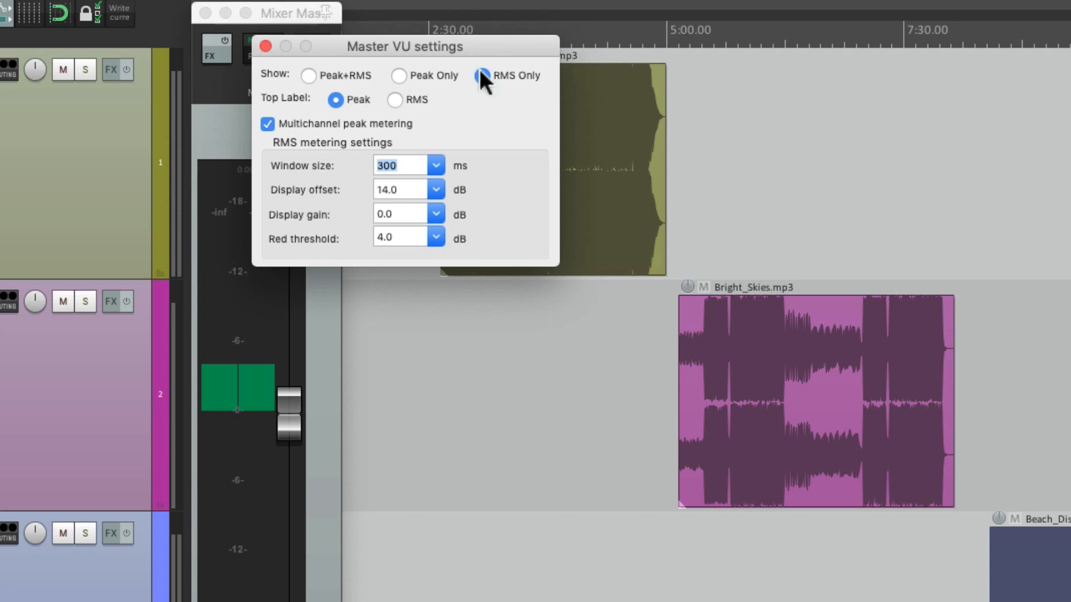
{"action": "left_click", "coordinate": [395, 99]}
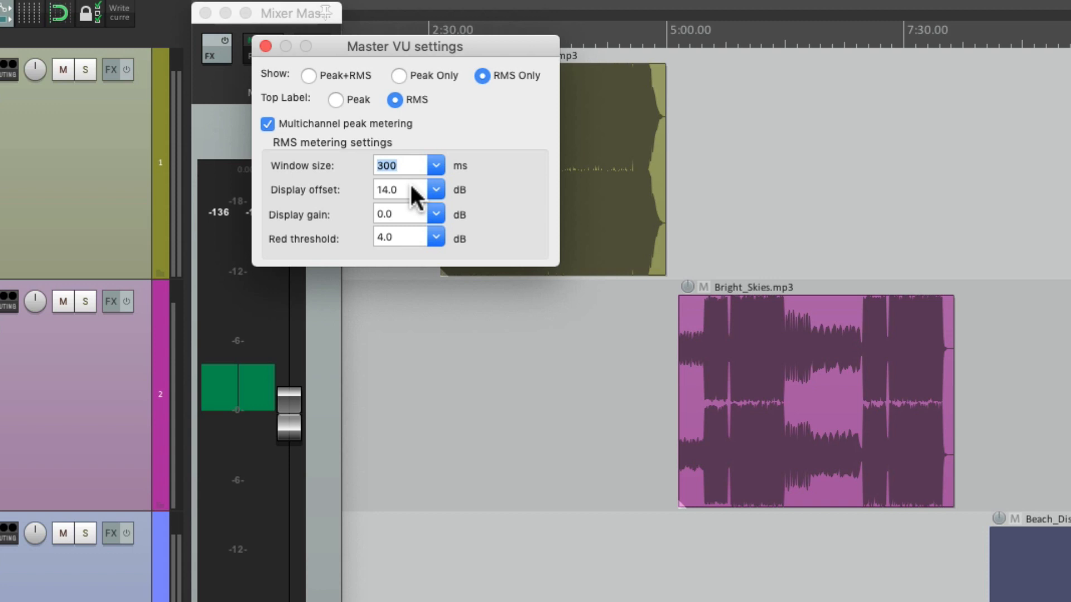
{"action": "mouse_move", "coordinate": [410, 221]}
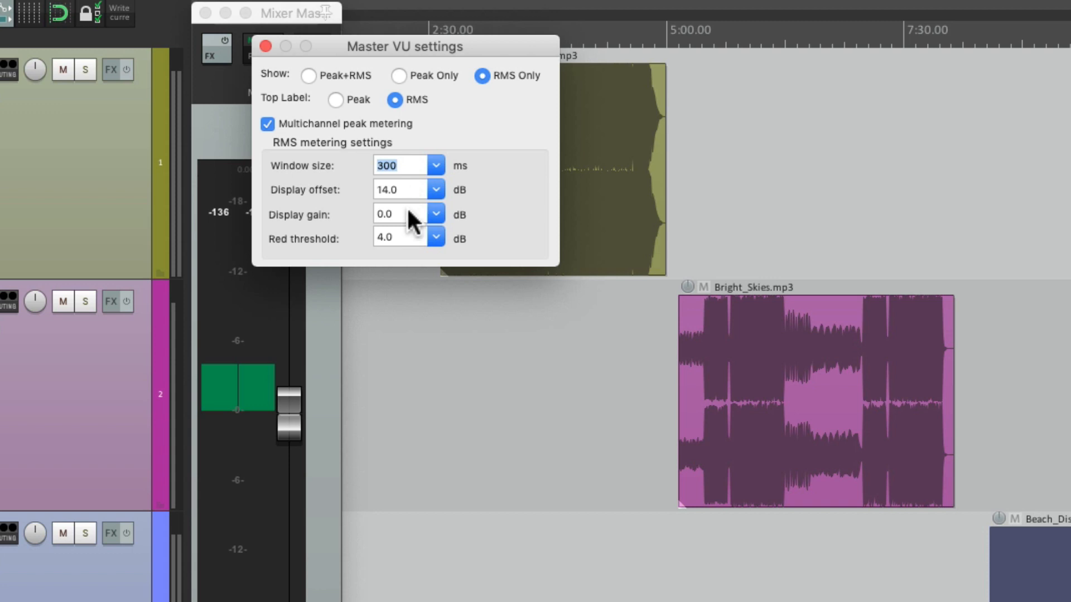
{"action": "mouse_move", "coordinate": [408, 243]}
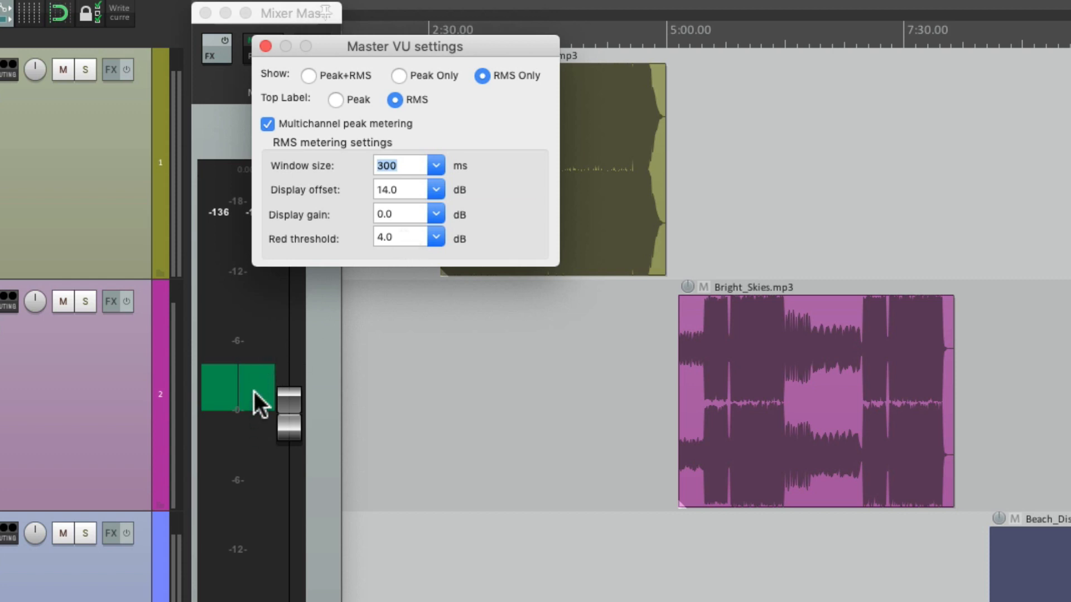
{"action": "left_click", "coordinate": [435, 236]}
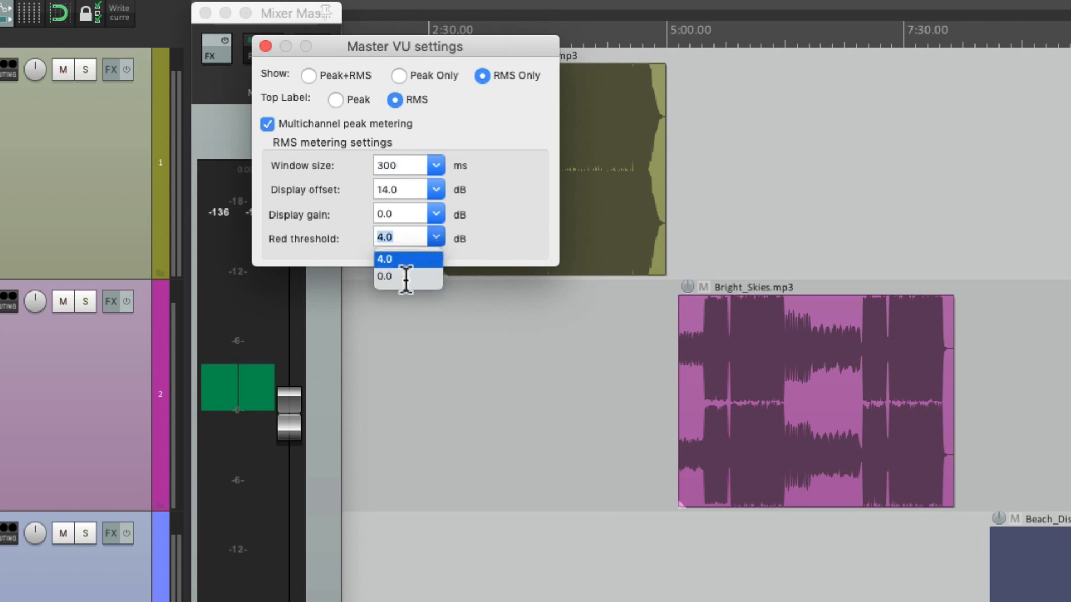
{"action": "left_click", "coordinate": [384, 276]}
{"action": "type", "text": "6"}
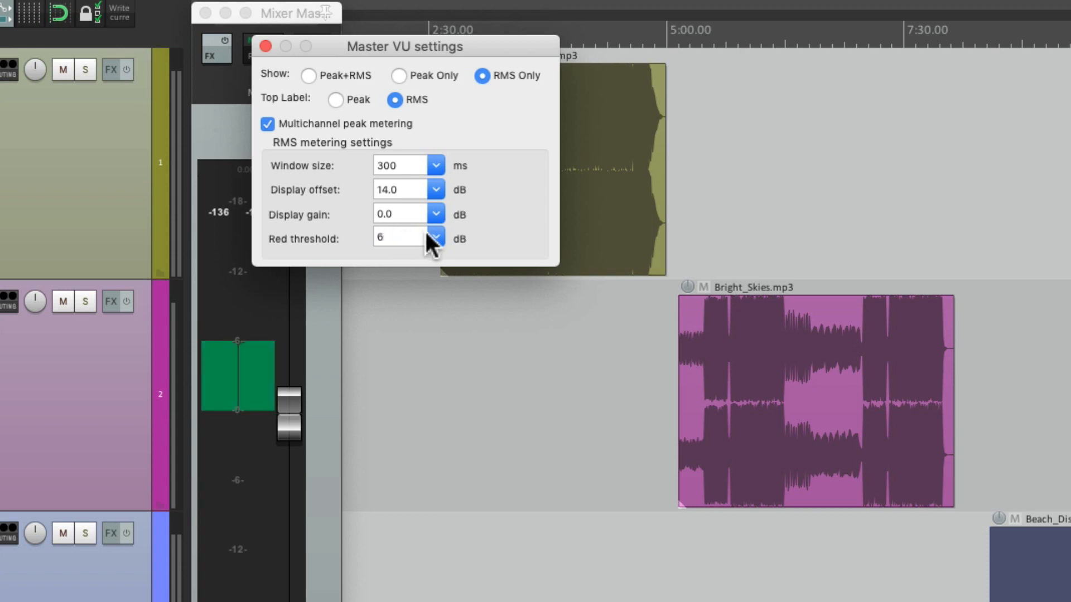
{"action": "left_click", "coordinate": [435, 238]}
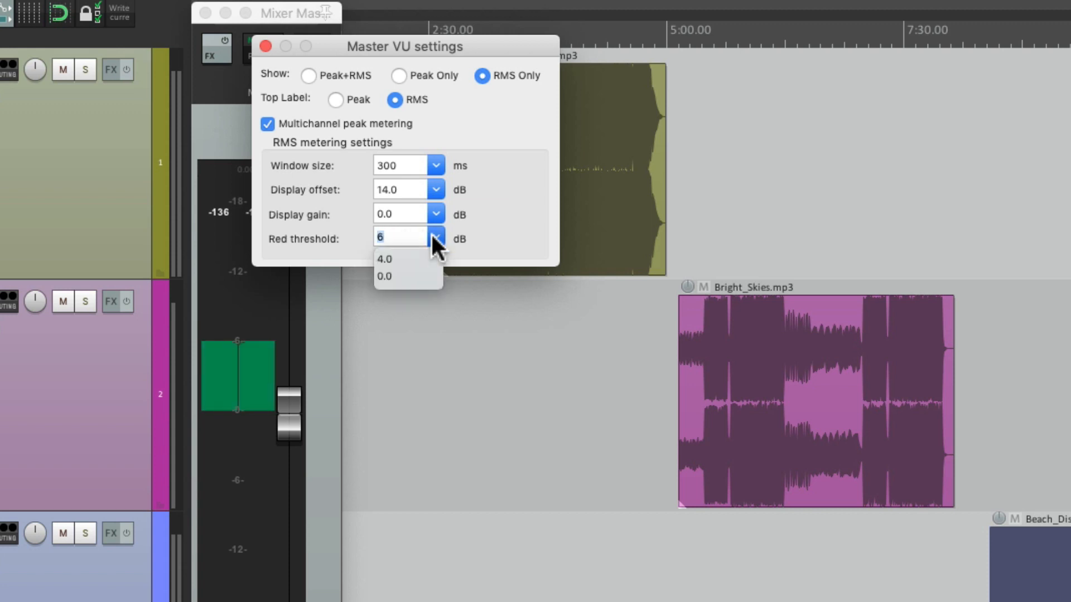
{"action": "left_click", "coordinate": [385, 259]}
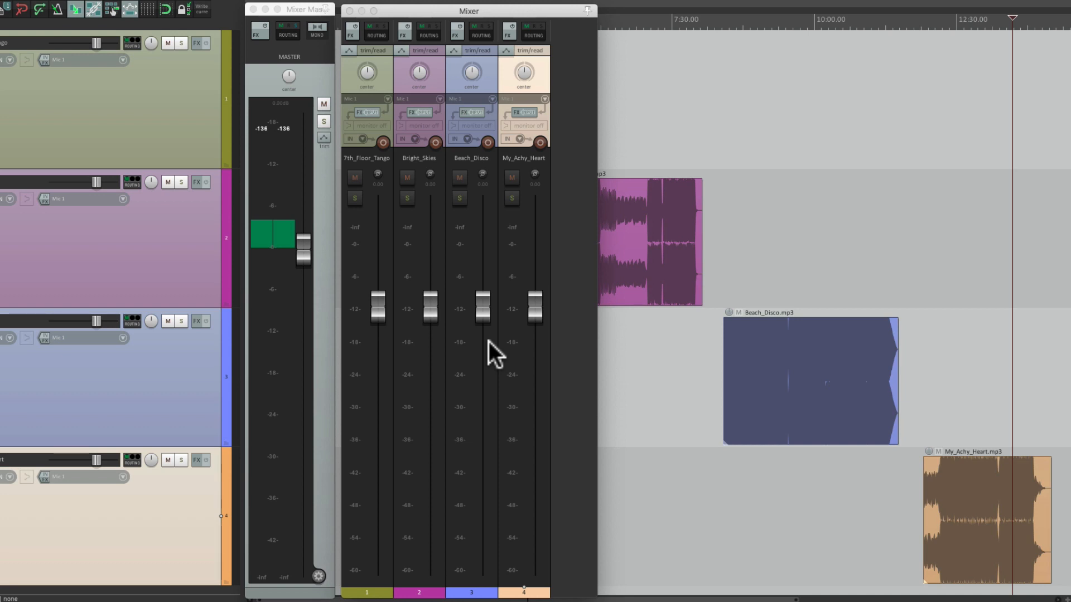
{"action": "mouse_move", "coordinate": [540, 328]}
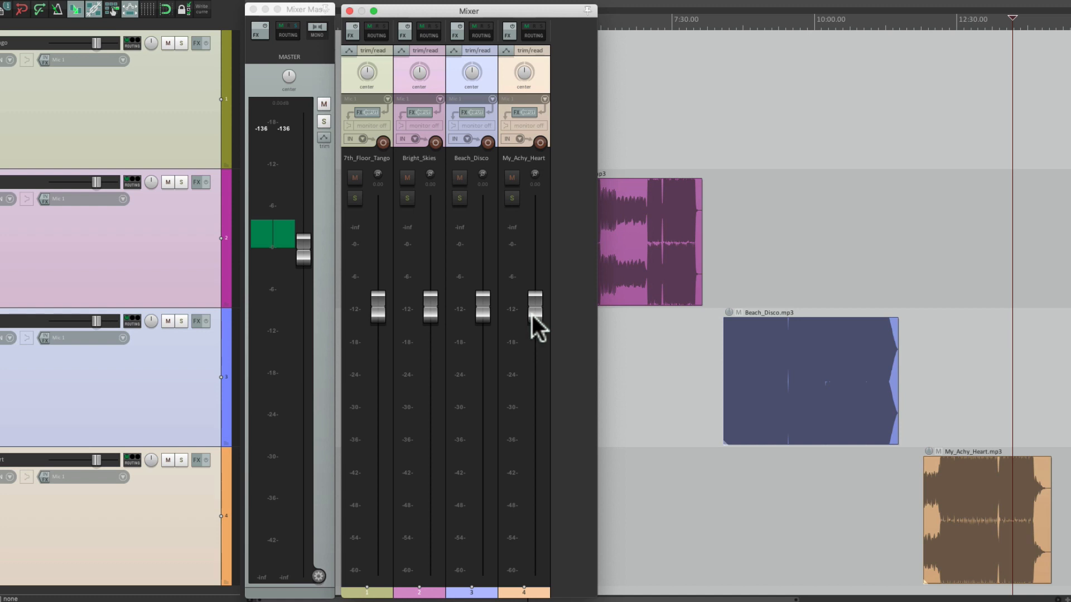
Step: Resize the Mixer window to show song channel faders beside the master meter
{"action": "left_click_drag", "start_coordinate": [535, 307], "coordinate": [535, 347]}
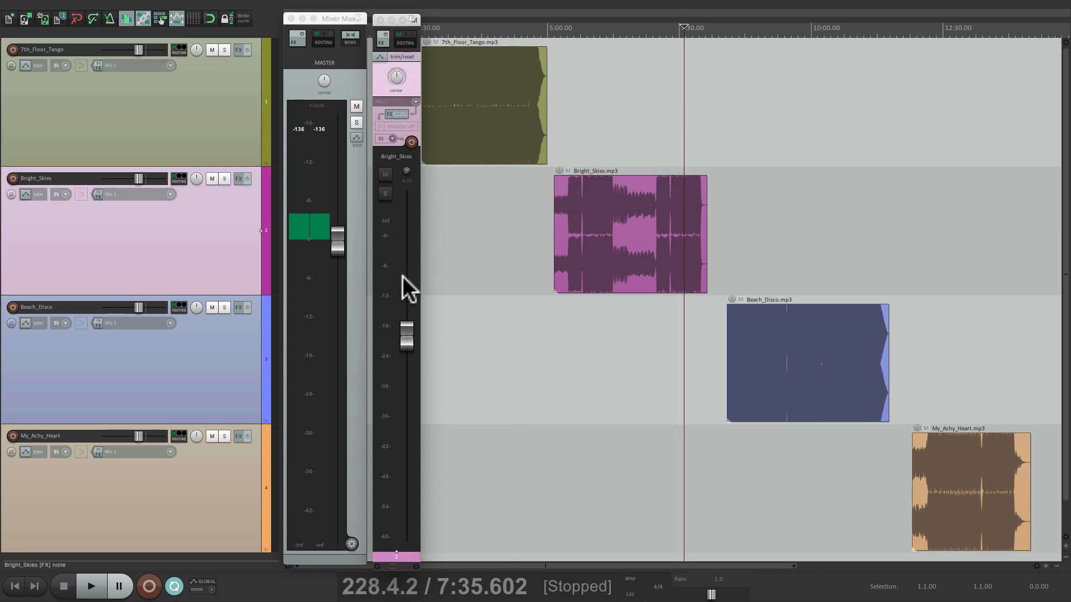
{"action": "mouse_move", "coordinate": [186, 269]}
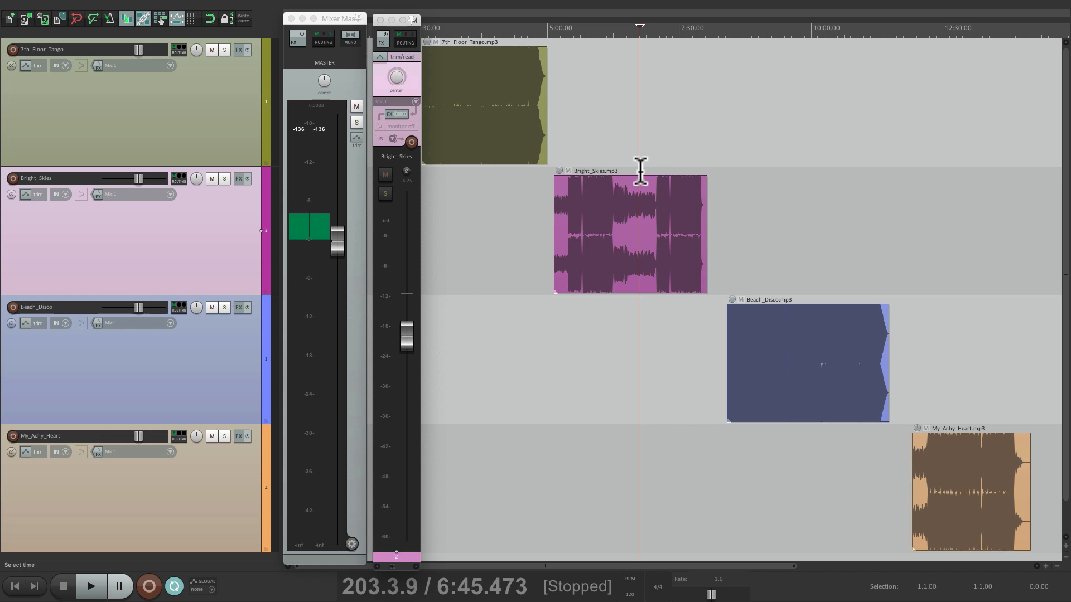
Step: Audition Bright_Skies from around 6:45 through the RMS master meter, then stop
{"action": "left_click", "coordinate": [91, 586]}
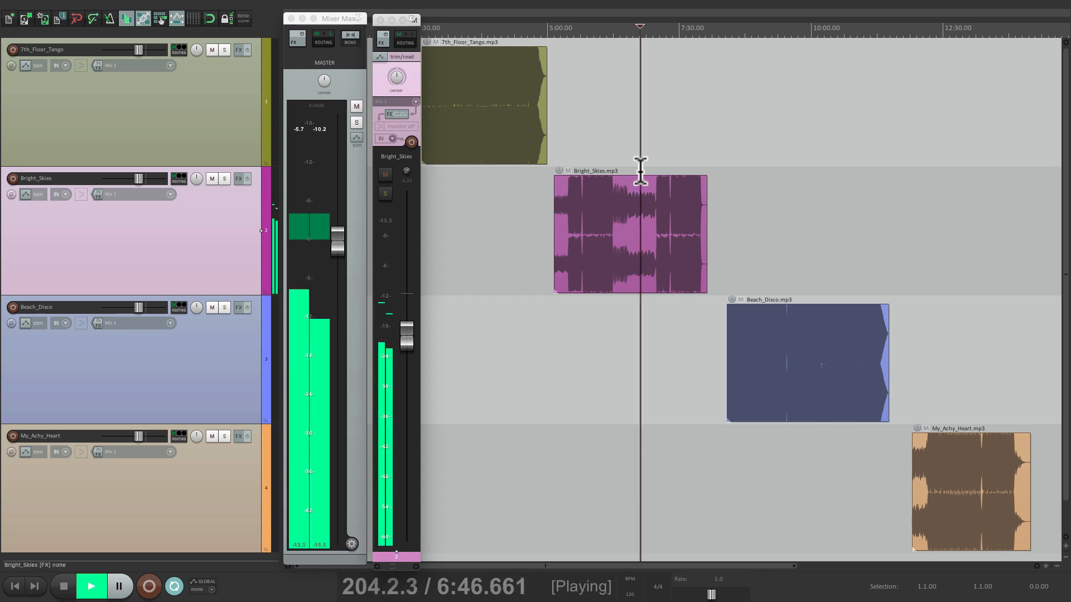
{"action": "left_click", "coordinate": [91, 586]}
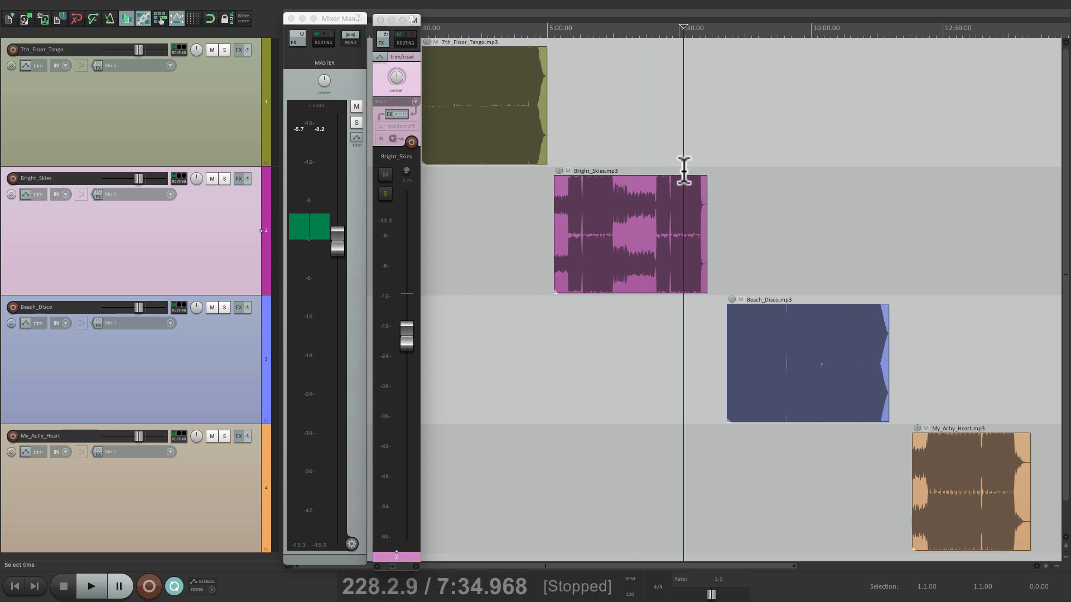
{"action": "left_click", "coordinate": [90, 586]}
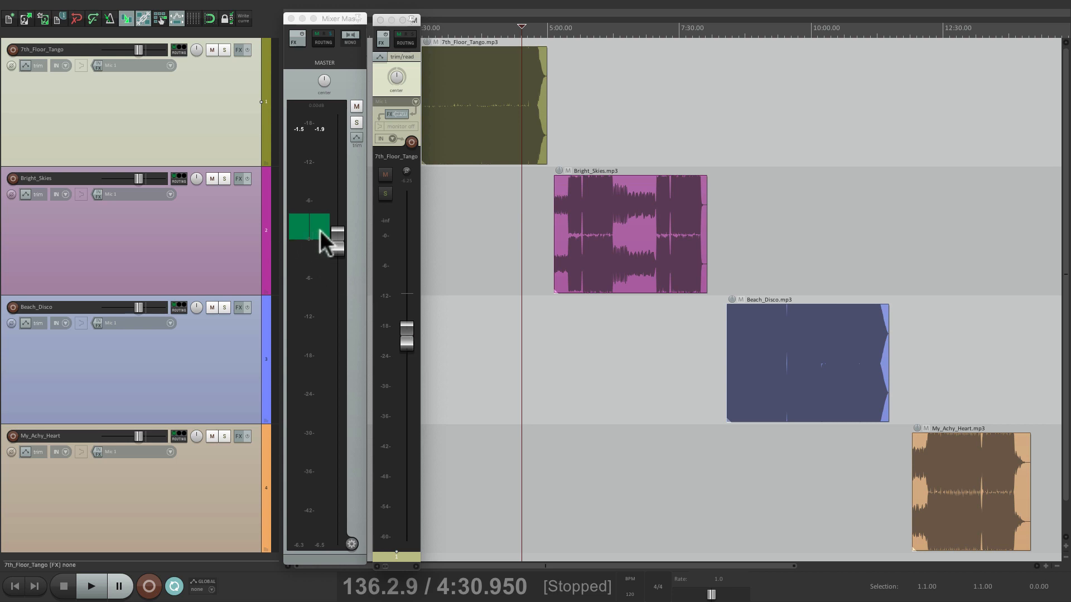
Step: Play the end of 7th_Floor_Tango and set its fader to -3.63 dB
{"action": "left_click", "coordinate": [89, 586]}
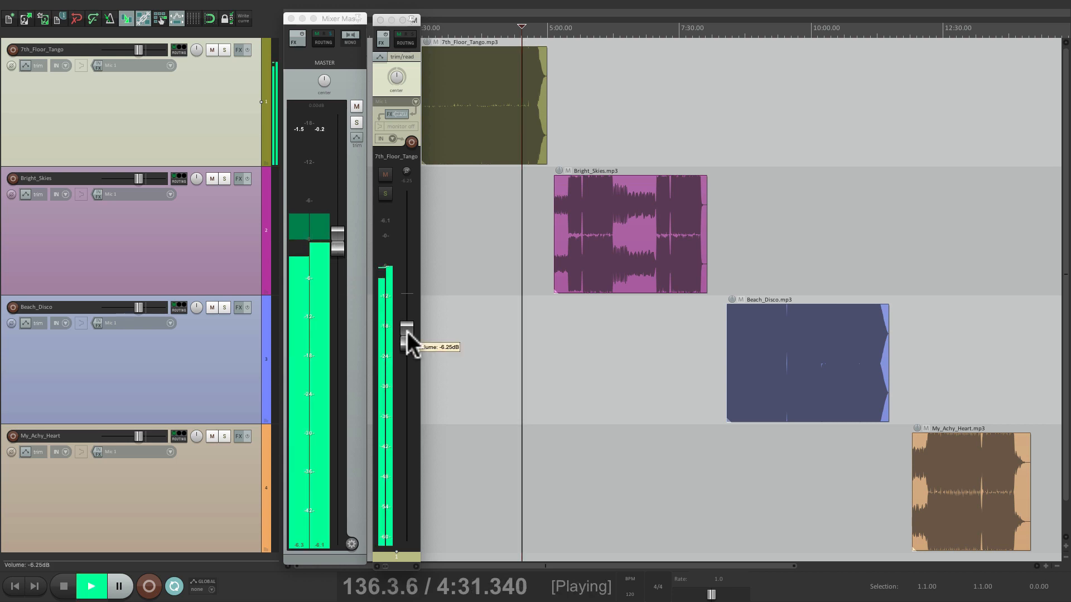
{"action": "left_click_drag", "start_coordinate": [408, 341], "coordinate": [408, 321]}
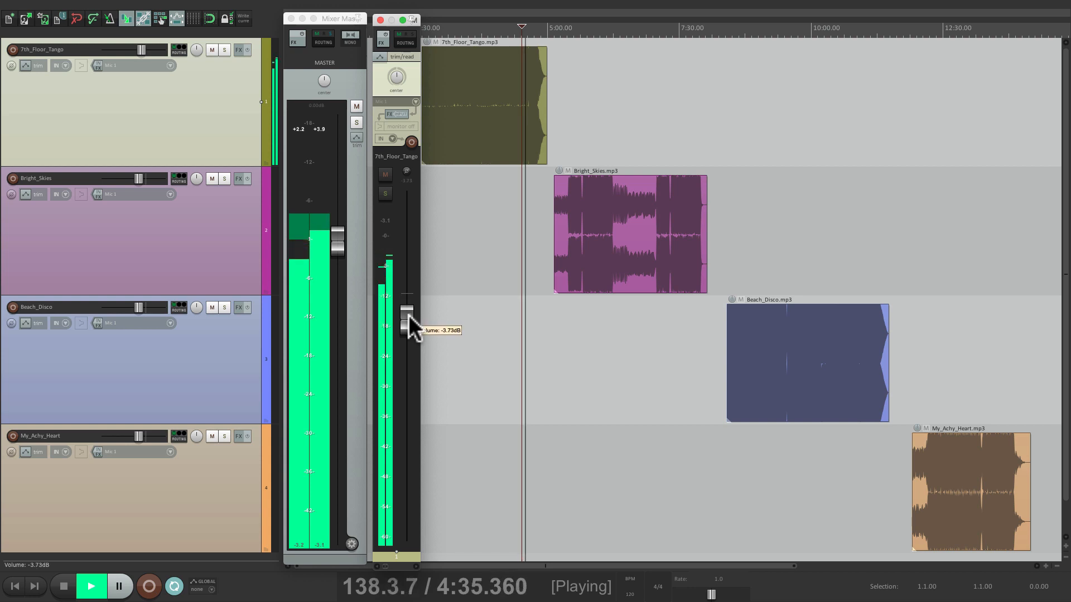
{"action": "left_click_drag", "start_coordinate": [406, 310], "coordinate": [407, 321]}
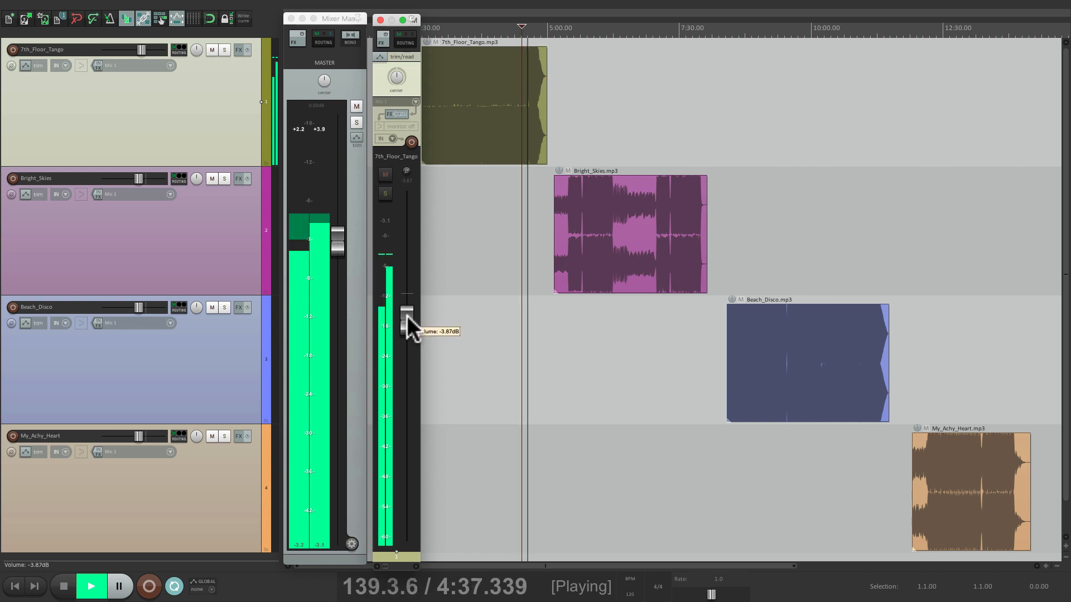
{"action": "left_click_drag", "start_coordinate": [406, 322], "coordinate": [406, 314]}
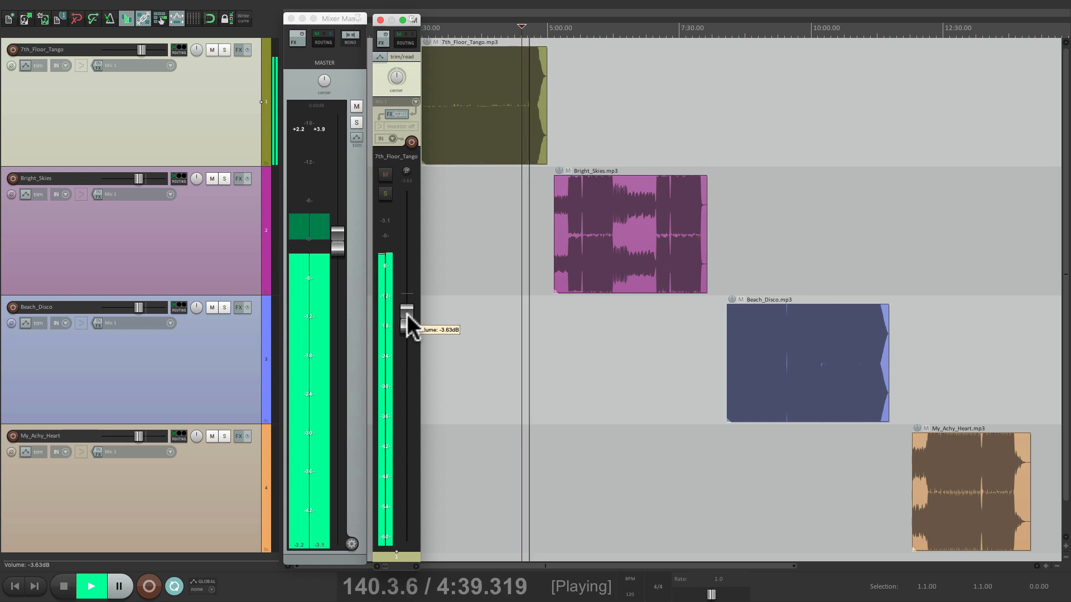
{"action": "left_click", "coordinate": [91, 586]}
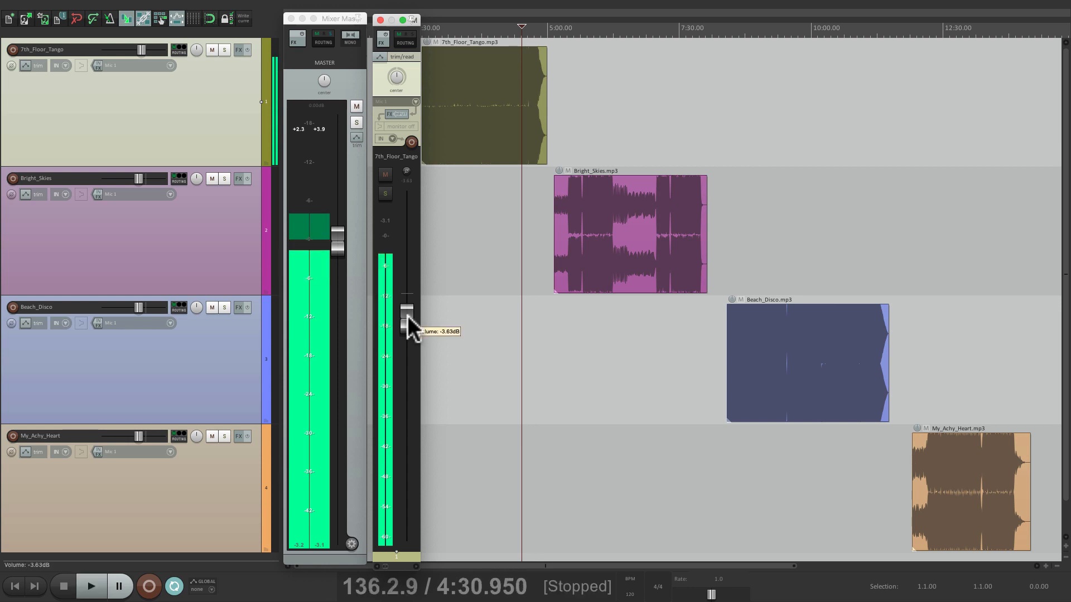
{"action": "left_click_drag", "start_coordinate": [407, 321], "coordinate": [407, 324]}
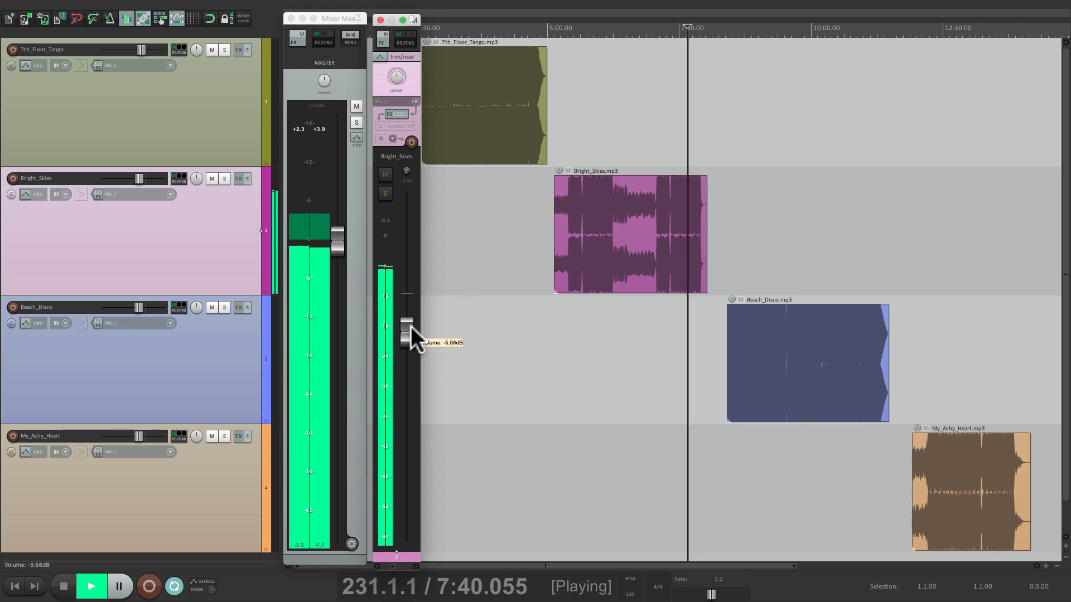
Step: Raise Bright_Skies to about -1.8 dB and lower Beach_Disco to about -4.8 dB
{"action": "left_click_drag", "start_coordinate": [407, 338], "coordinate": [406, 321]}
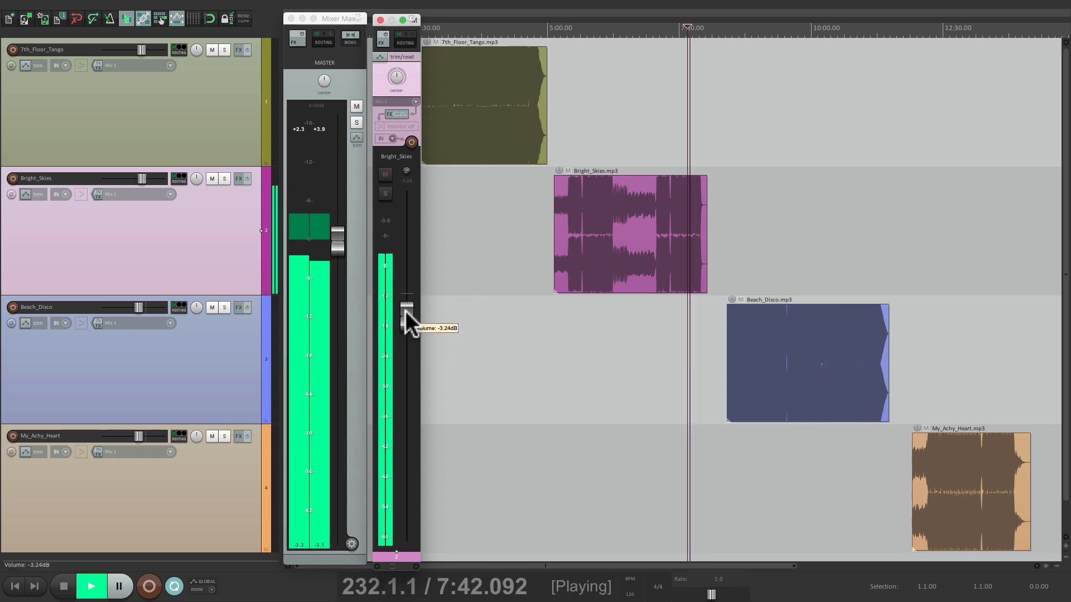
{"action": "left_click_drag", "start_coordinate": [406, 314], "coordinate": [407, 303]}
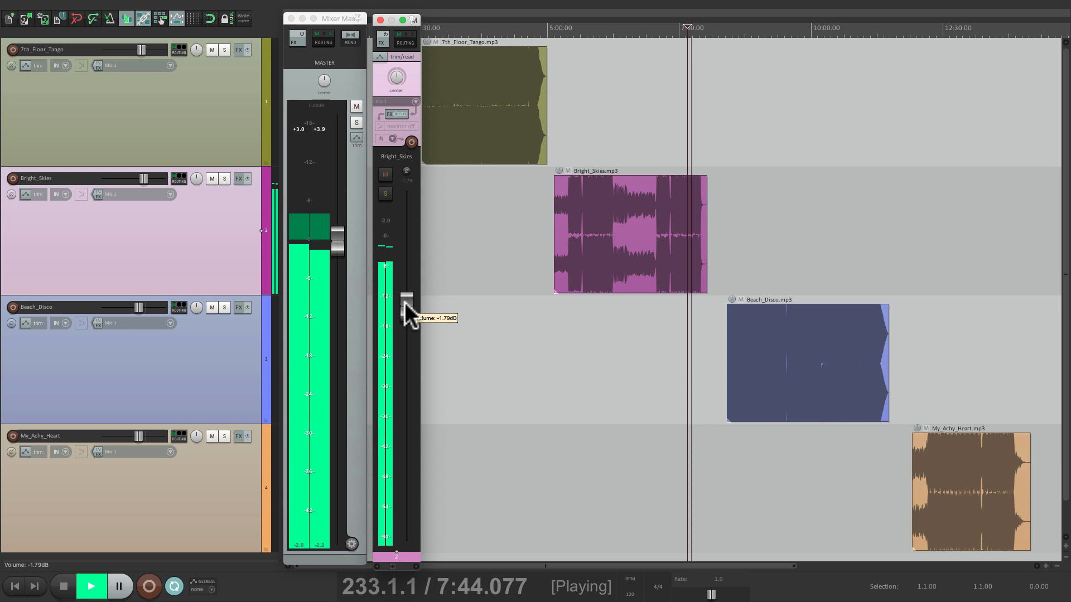
{"action": "left_click_drag", "start_coordinate": [407, 302], "coordinate": [406, 314]}
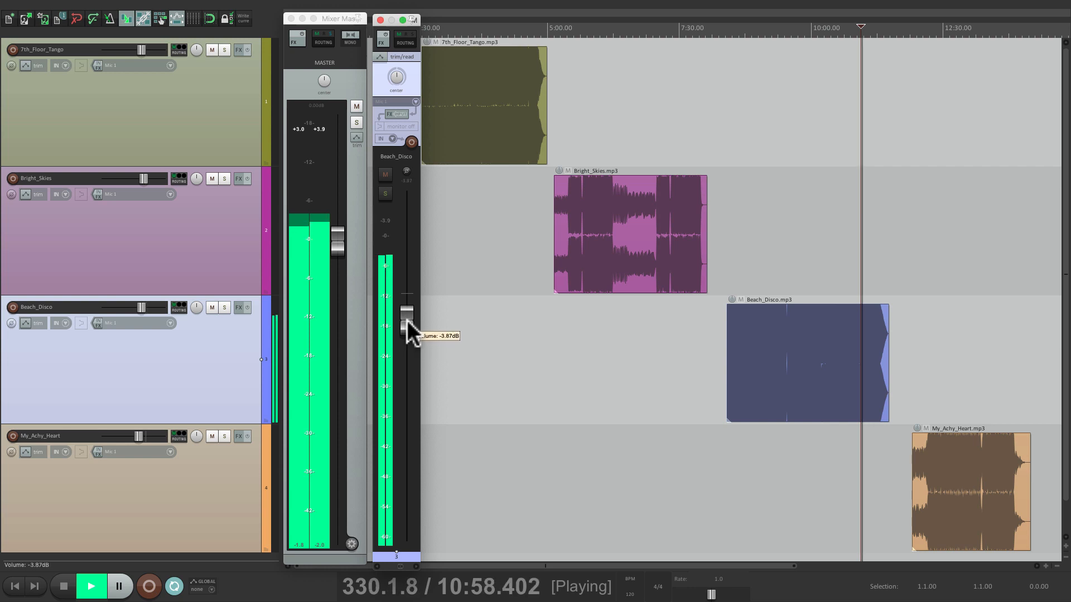
{"action": "left_click_drag", "start_coordinate": [406, 321], "coordinate": [407, 335]}
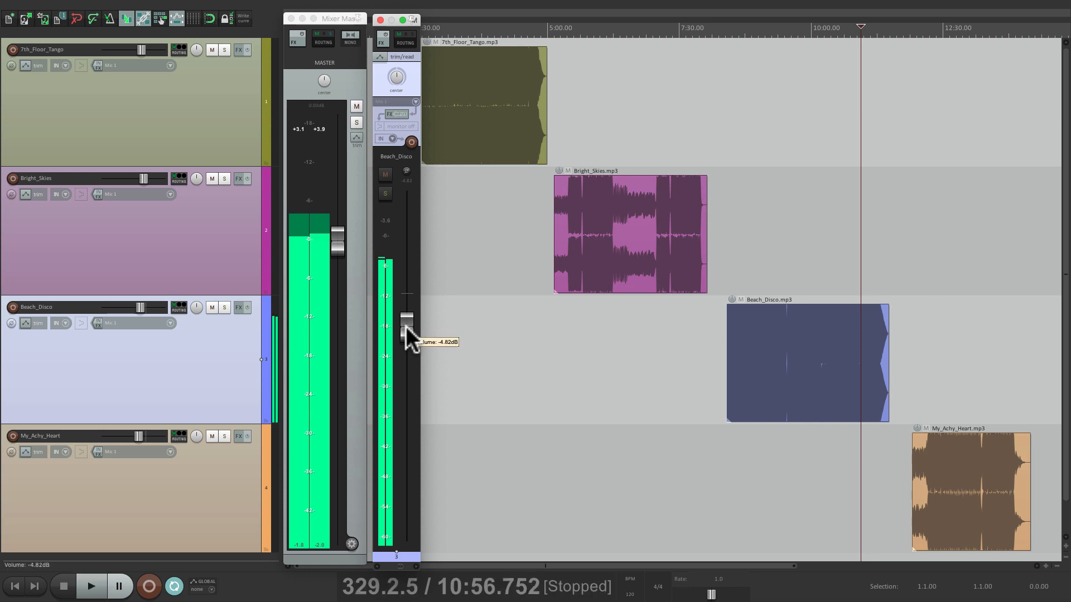
{"action": "left_click", "coordinate": [91, 586]}
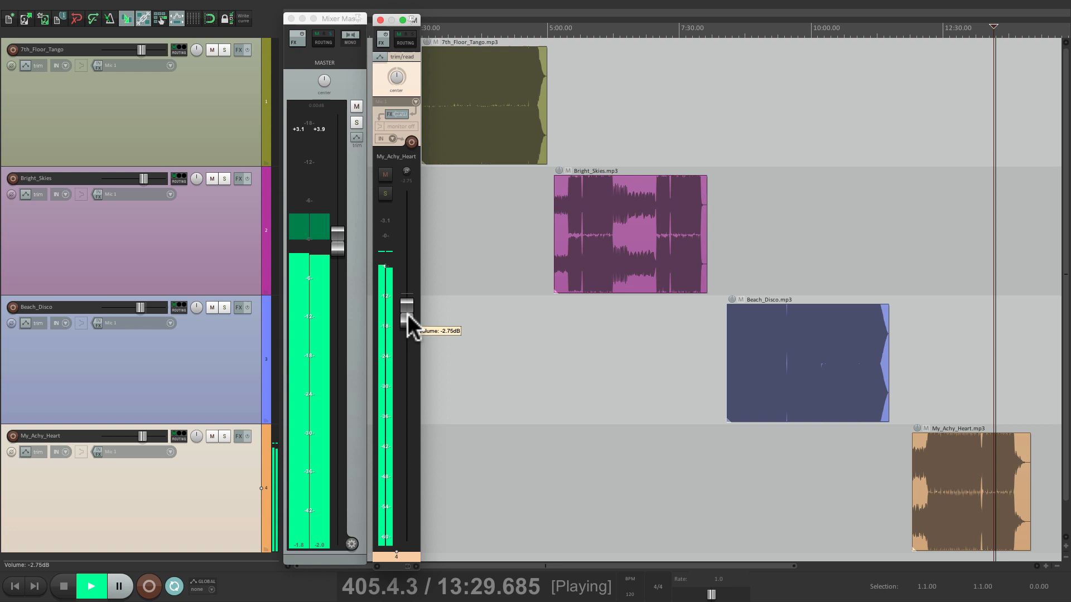
Step: Raise My_Achy_Heart's fader from -2.75 dB to about -0.85 dB during playback
{"action": "left_click_drag", "start_coordinate": [406, 322], "coordinate": [407, 304]}
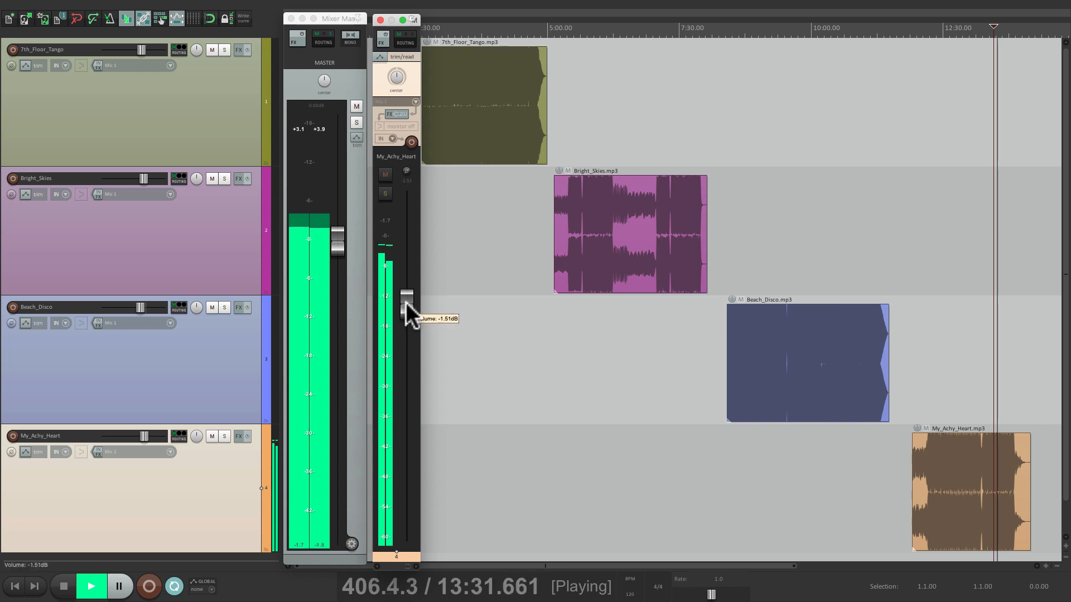
{"action": "left_click_drag", "start_coordinate": [407, 304], "coordinate": [407, 302]}
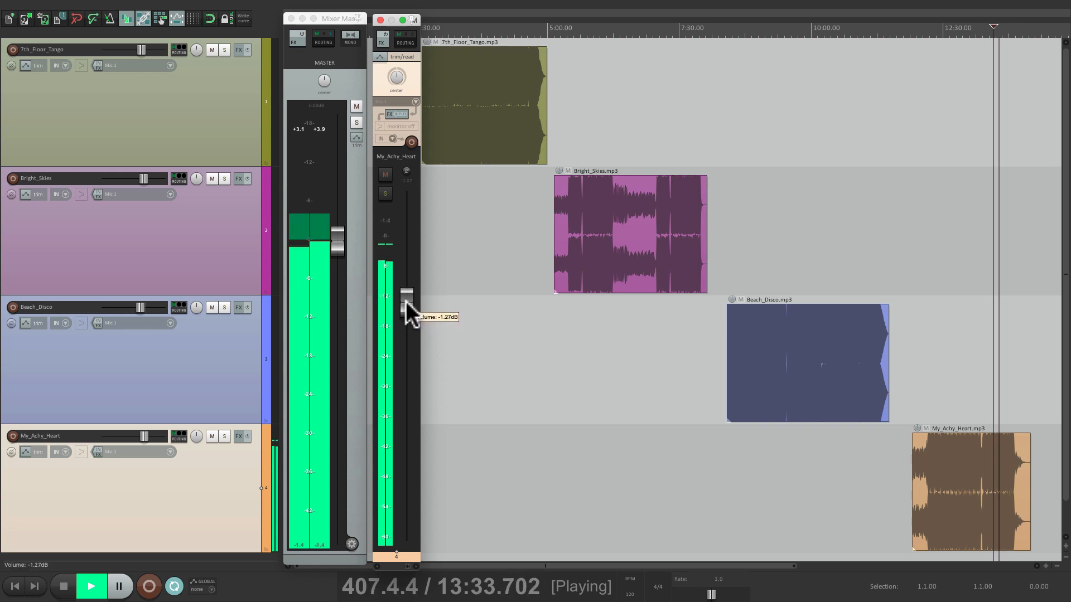
{"action": "left_click_drag", "start_coordinate": [406, 305], "coordinate": [407, 294]}
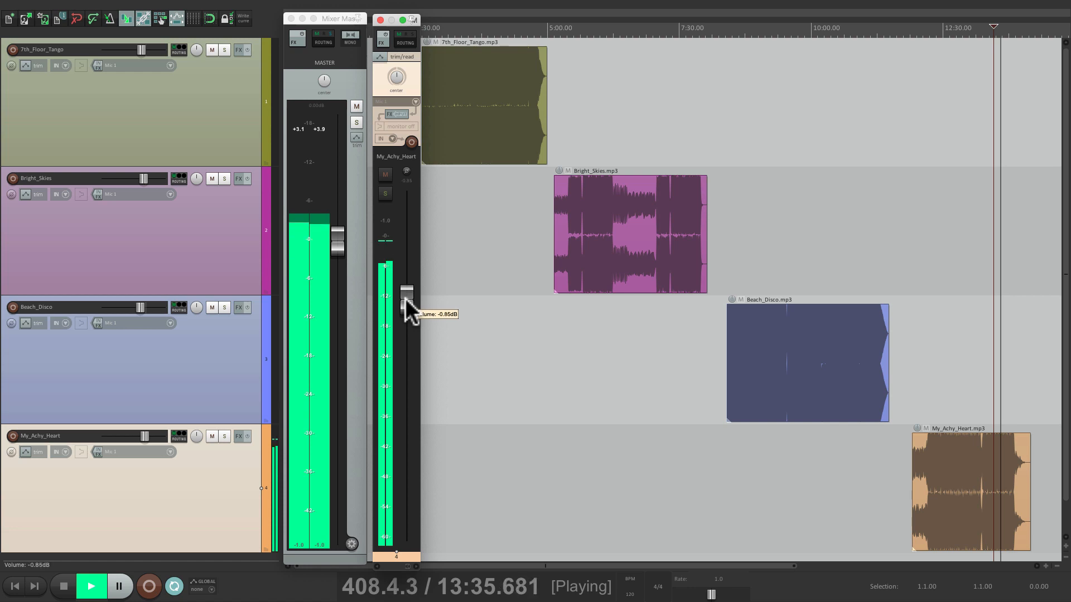
{"action": "left_click_drag", "start_coordinate": [407, 304], "coordinate": [407, 297]}
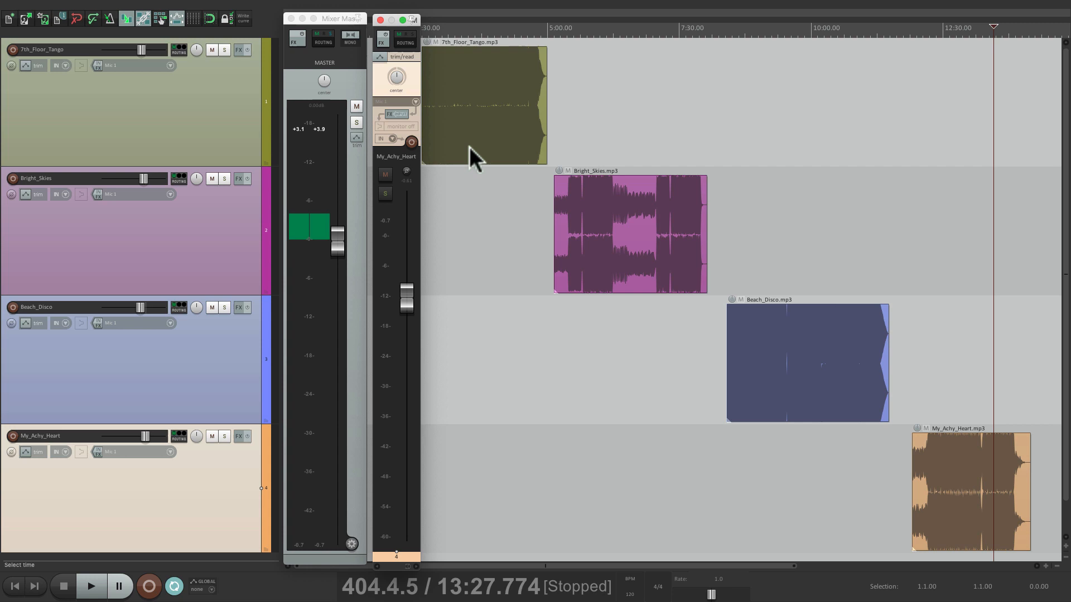
Step: Place the play position in 7th_Floor_Tango at about 4:29
{"action": "left_click", "coordinate": [91, 586]}
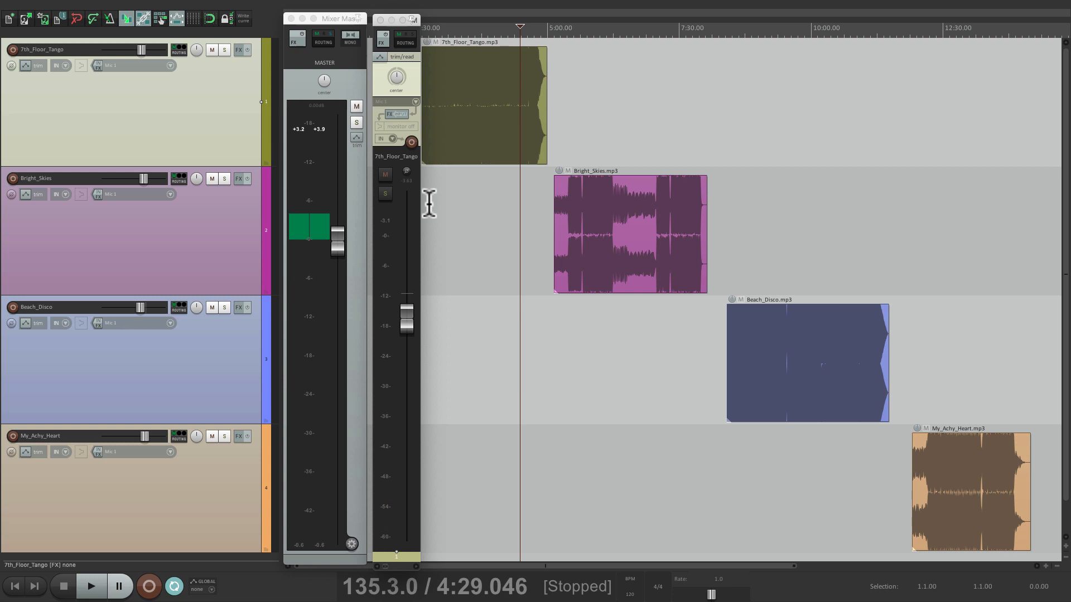
{"action": "mouse_move", "coordinate": [323, 239]}
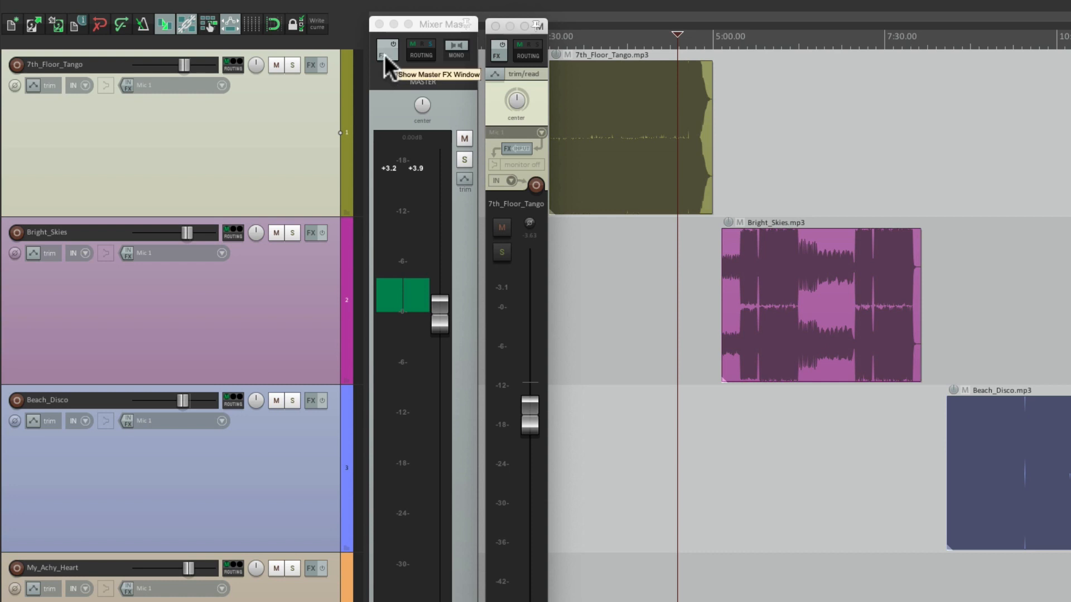
Step: Add VST3: Youlean Loudness Meter BETA to the master track, filtering the FX list by 'you'
{"action": "left_click", "coordinate": [384, 51]}
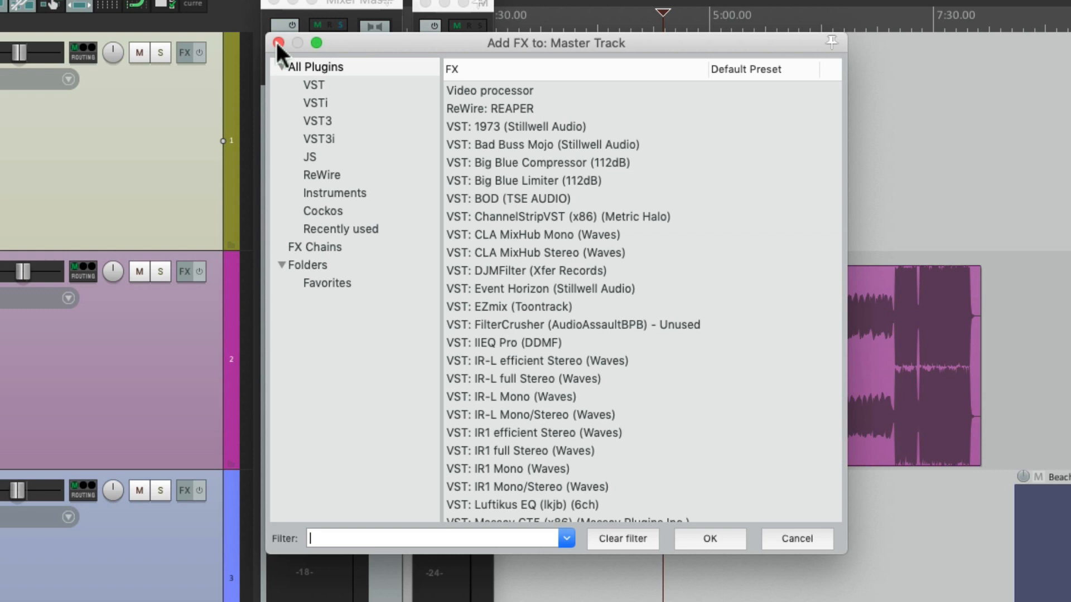
{"action": "type", "text": "youlean"}
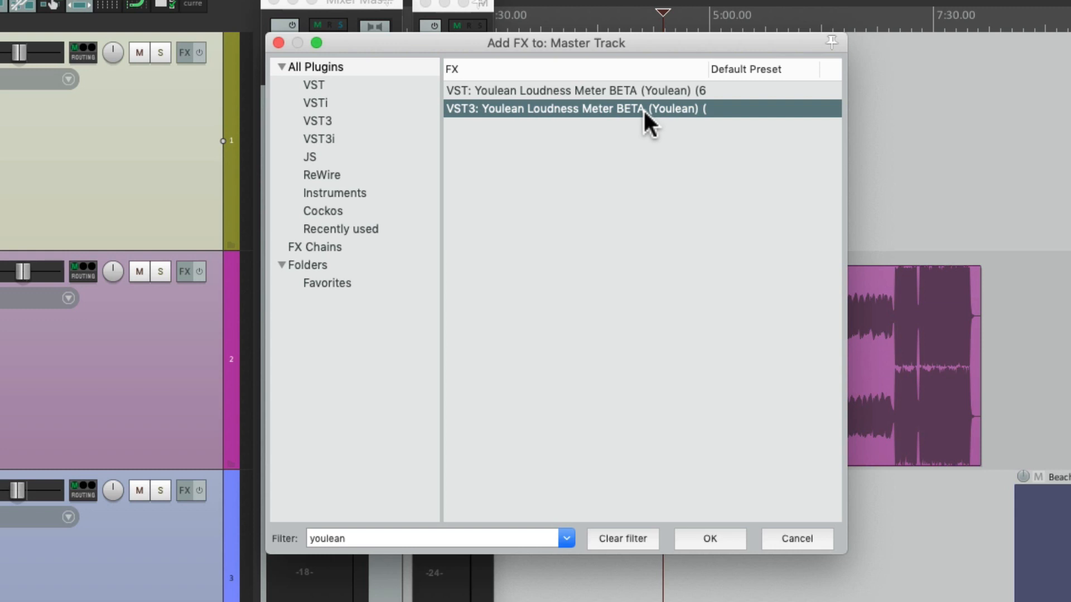
{"action": "left_click", "coordinate": [709, 538]}
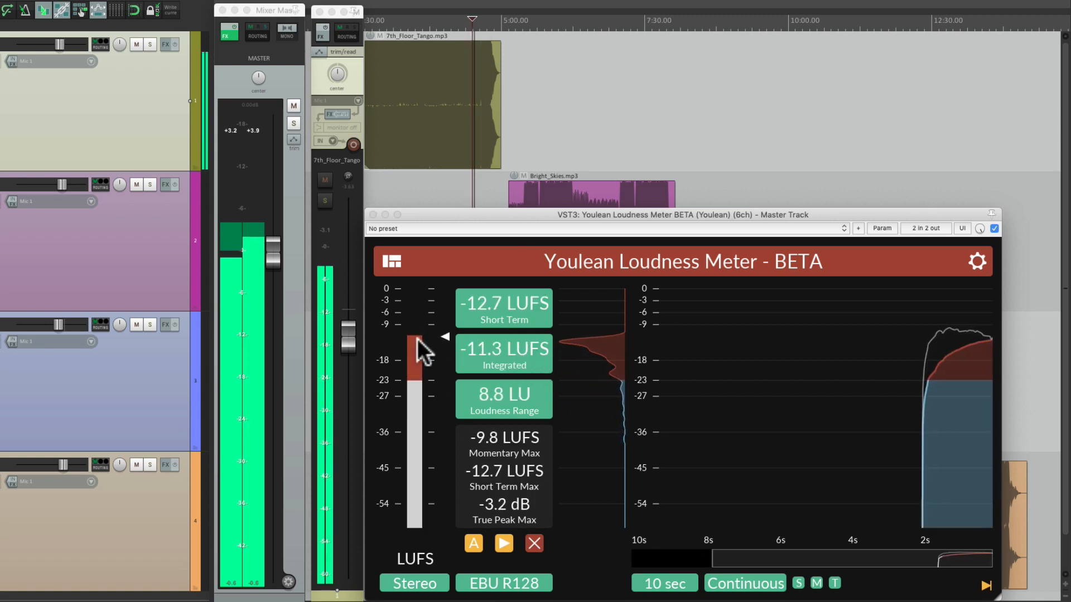
Step: Reposition playback within 7th_Floor_Tango and read its integrated LUFS on the Youlean meter
{"action": "left_click_drag", "start_coordinate": [348, 335], "coordinate": [348, 345]}
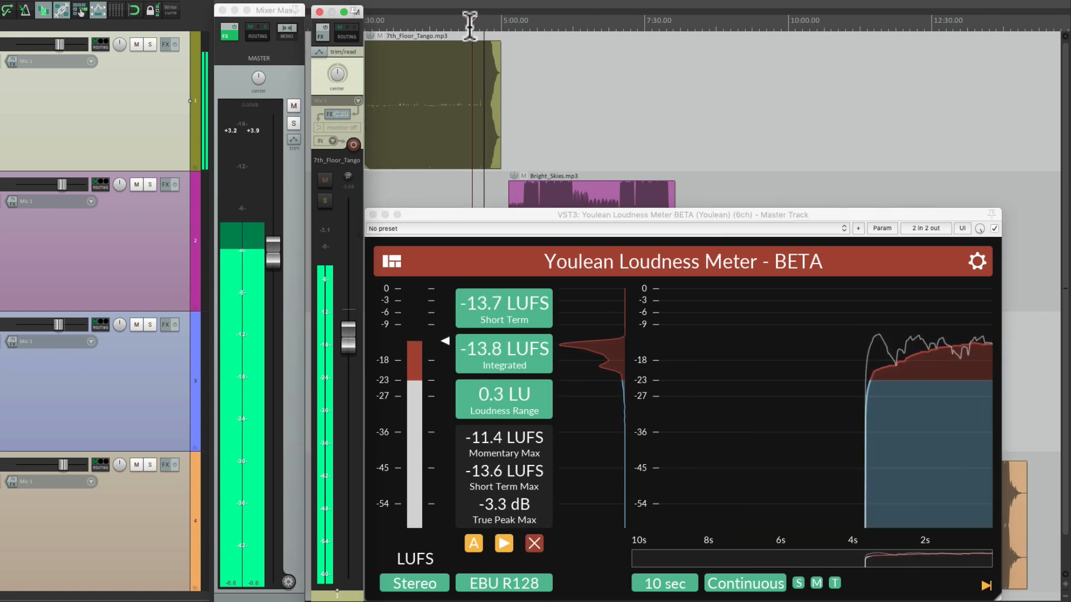
{"action": "left_click_drag", "start_coordinate": [347, 328], "coordinate": [347, 342]}
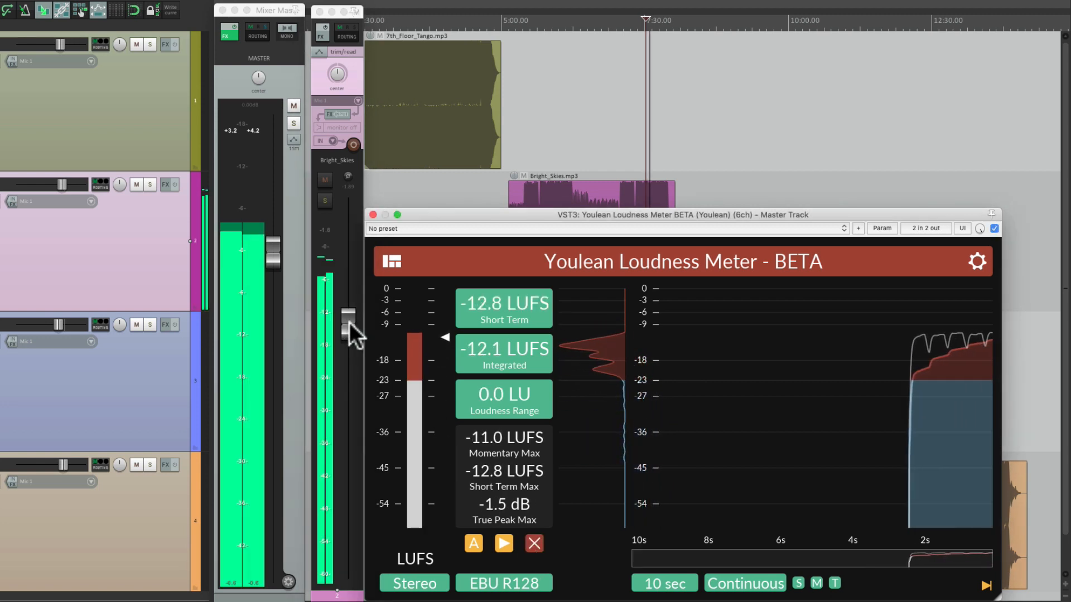
Step: Nudge Bright_Skies' fader from -1.85 dB to about -1.2 dB while watching the Youlean meter
{"action": "left_click_drag", "start_coordinate": [348, 311], "coordinate": [348, 317]}
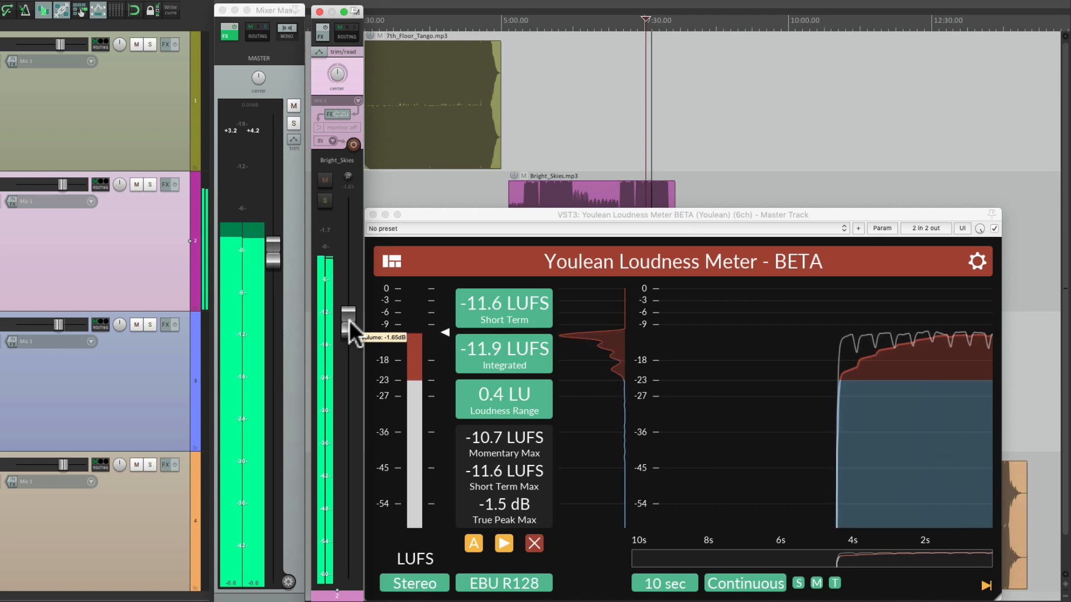
{"action": "left_click_drag", "start_coordinate": [348, 317], "coordinate": [348, 311]}
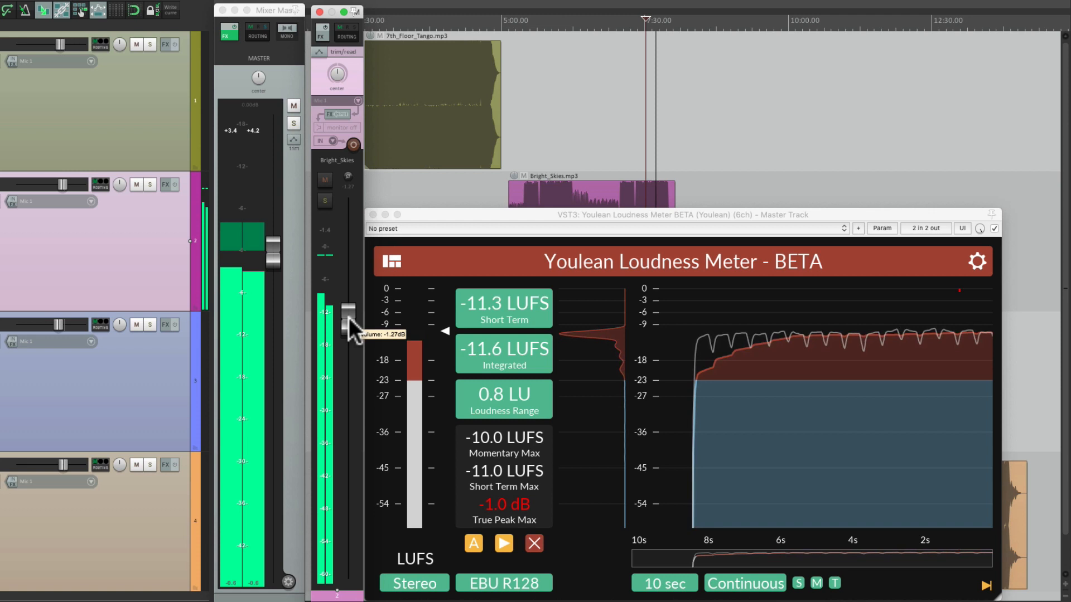
{"action": "left_click_drag", "start_coordinate": [348, 324], "coordinate": [348, 321]}
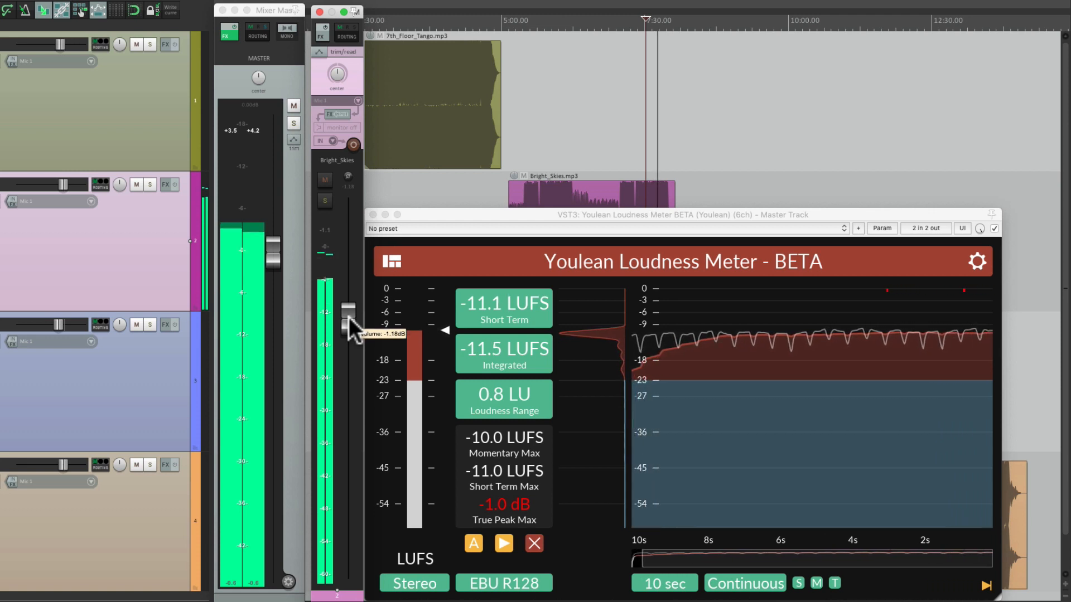
{"action": "left_click_drag", "start_coordinate": [348, 324], "coordinate": [348, 321]}
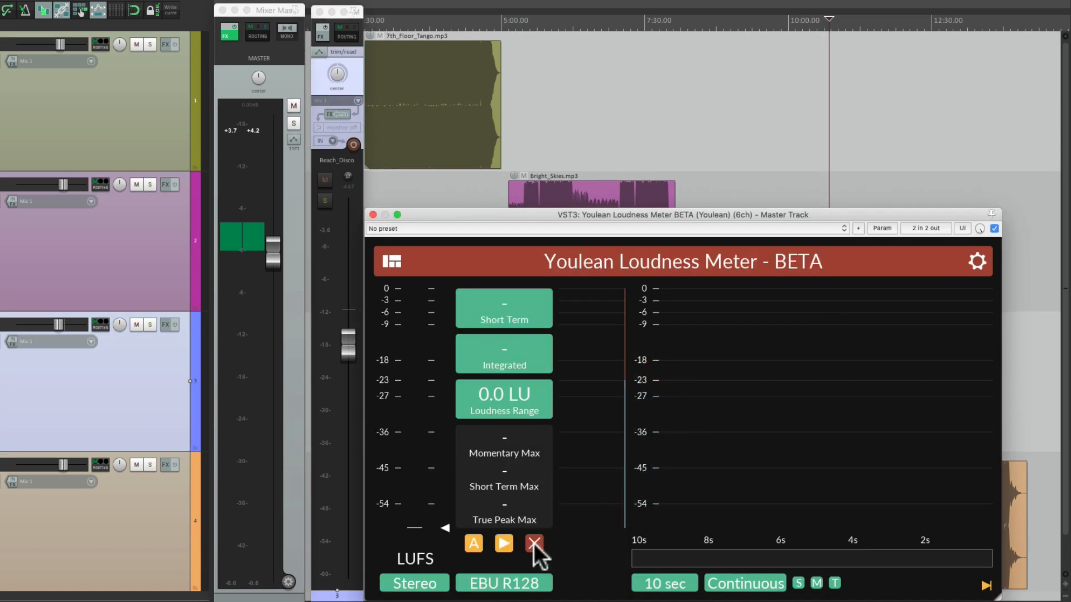
Step: Reset the Youlean meter and re-measure Beach_Disco with its fader, reading -13.8 LUFS integrated
{"action": "left_click", "coordinate": [503, 542]}
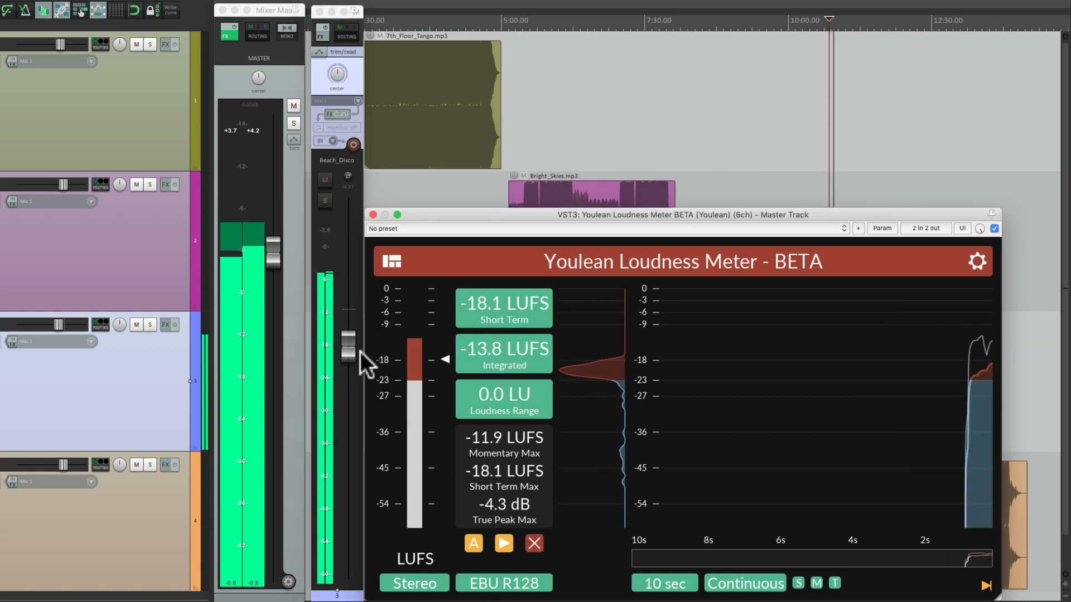
{"action": "left_click_drag", "start_coordinate": [348, 342], "coordinate": [348, 358]}
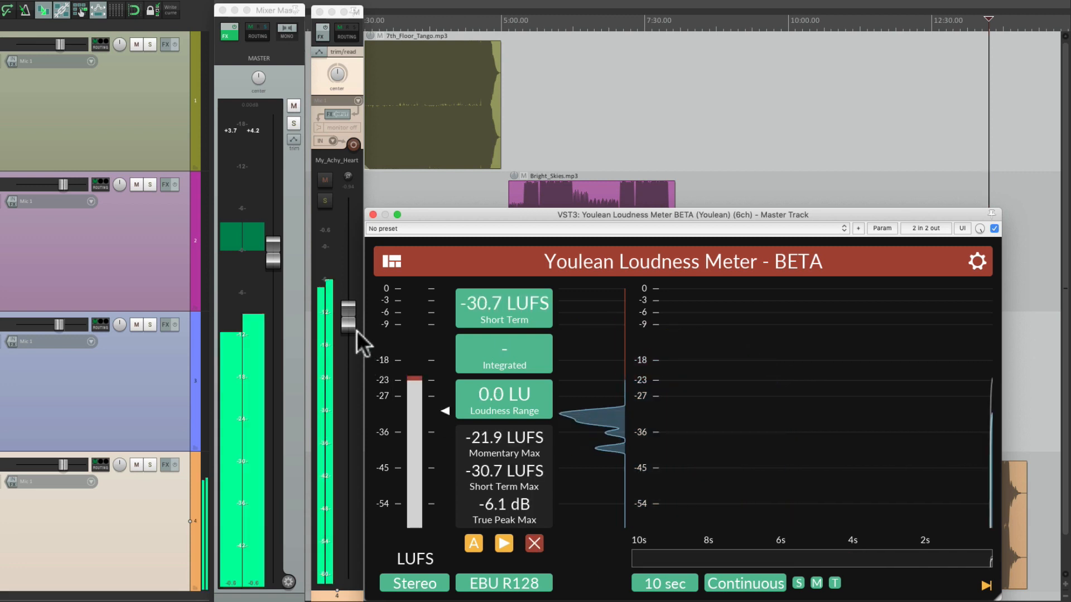
Step: Raise My_Achy_Heart's fader stepwise from -0.89 dB to -0.33 dB, holding -11.7 LUFS integrated
{"action": "left_click_drag", "start_coordinate": [348, 324], "coordinate": [348, 311]}
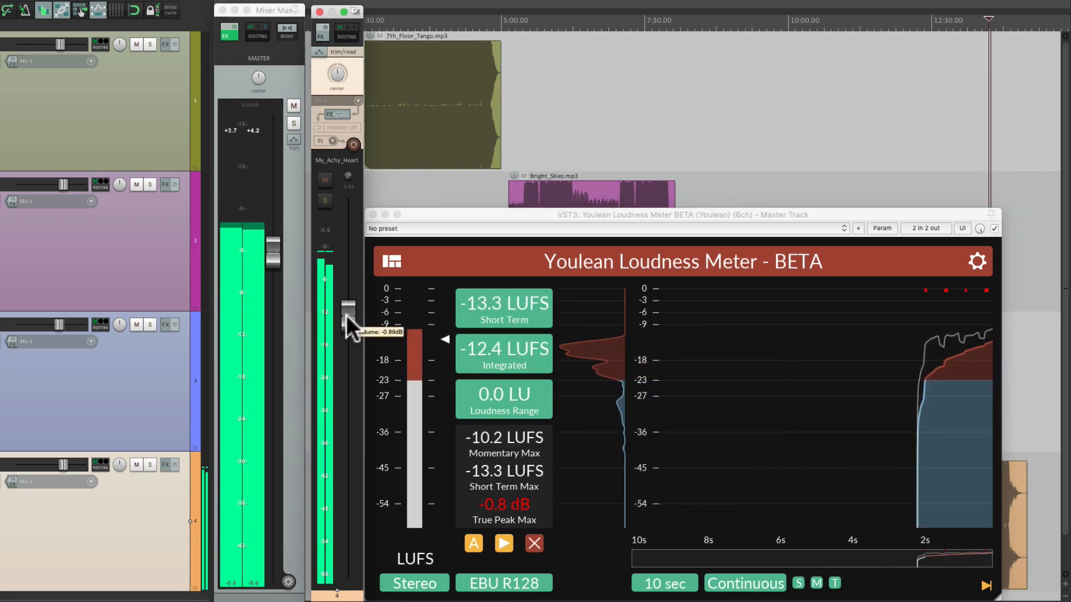
{"action": "left_click_drag", "start_coordinate": [348, 328], "coordinate": [348, 324]}
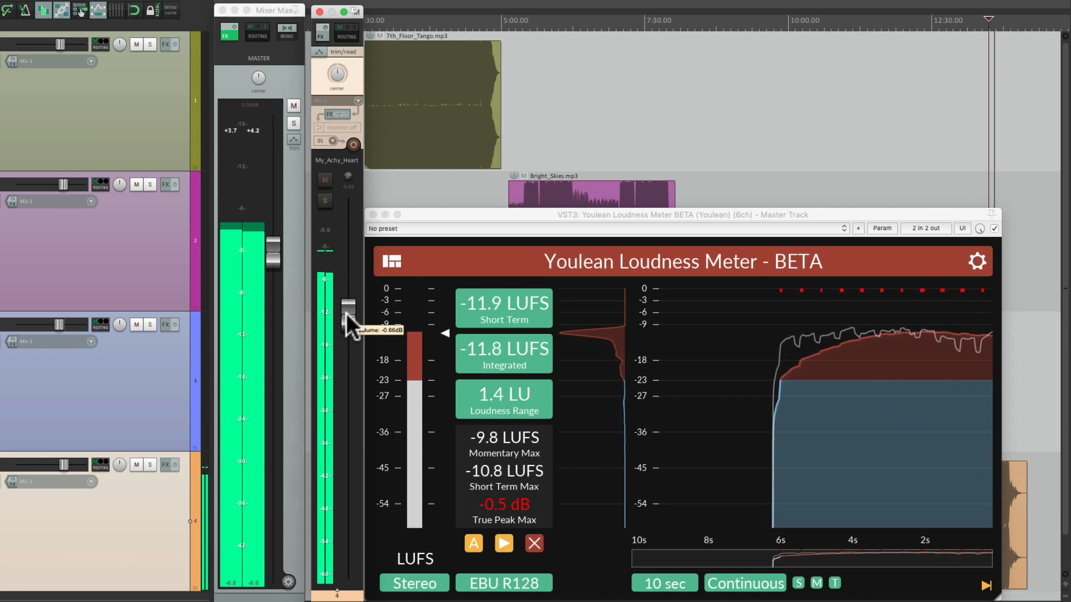
{"action": "left_click_drag", "start_coordinate": [351, 318], "coordinate": [350, 313]}
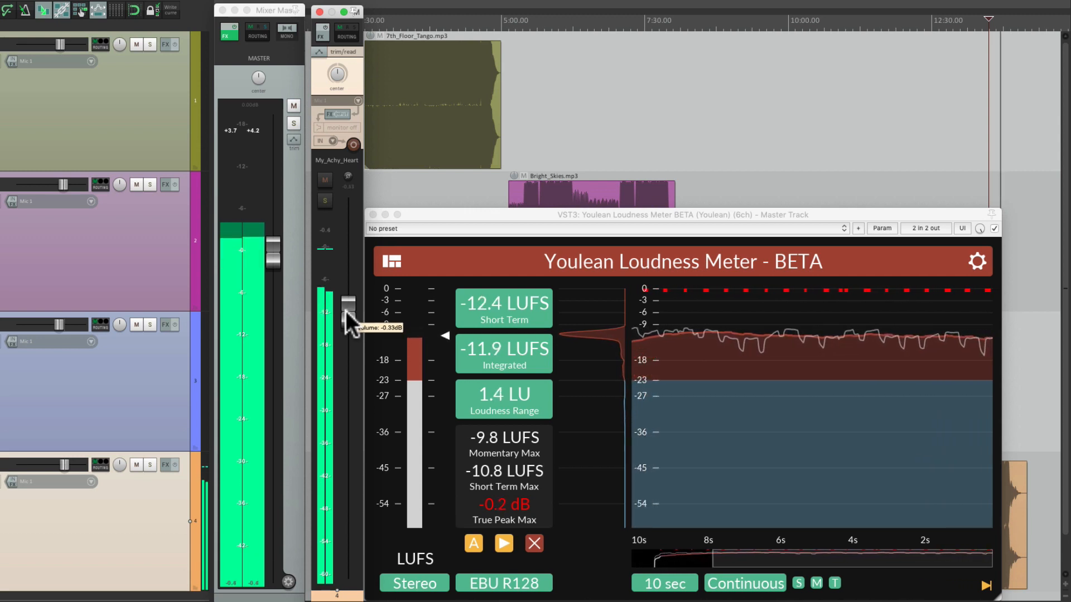
{"action": "left_click_drag", "start_coordinate": [348, 321], "coordinate": [348, 311]}
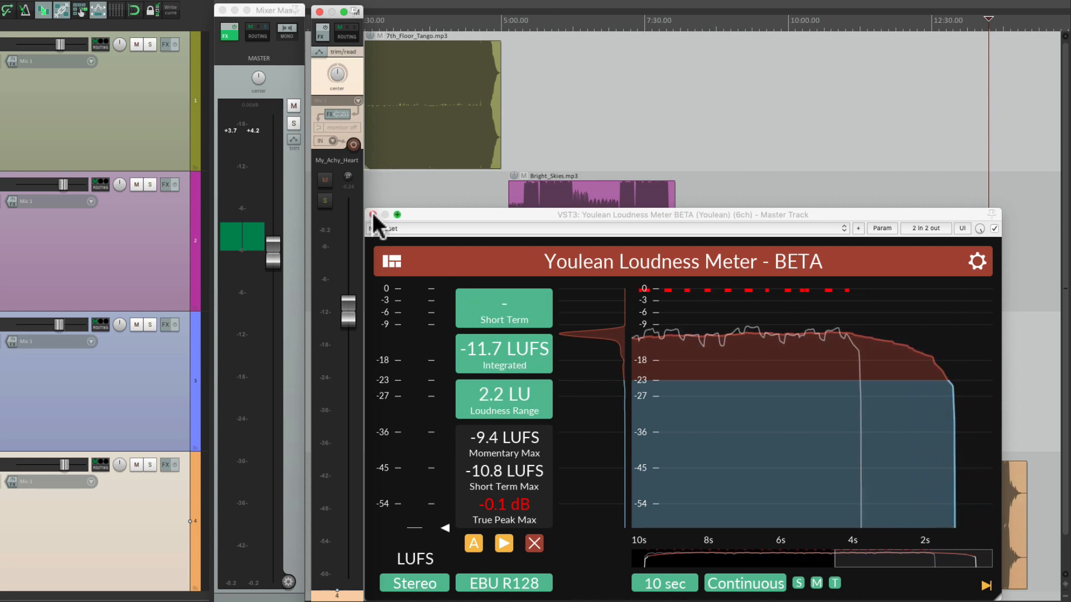
Step: Close the Youlean window, then set 7th_Floor_Tango to -3.63 dB and My_Achy_Heart to -0.38 dB
{"action": "left_click", "coordinate": [374, 215]}
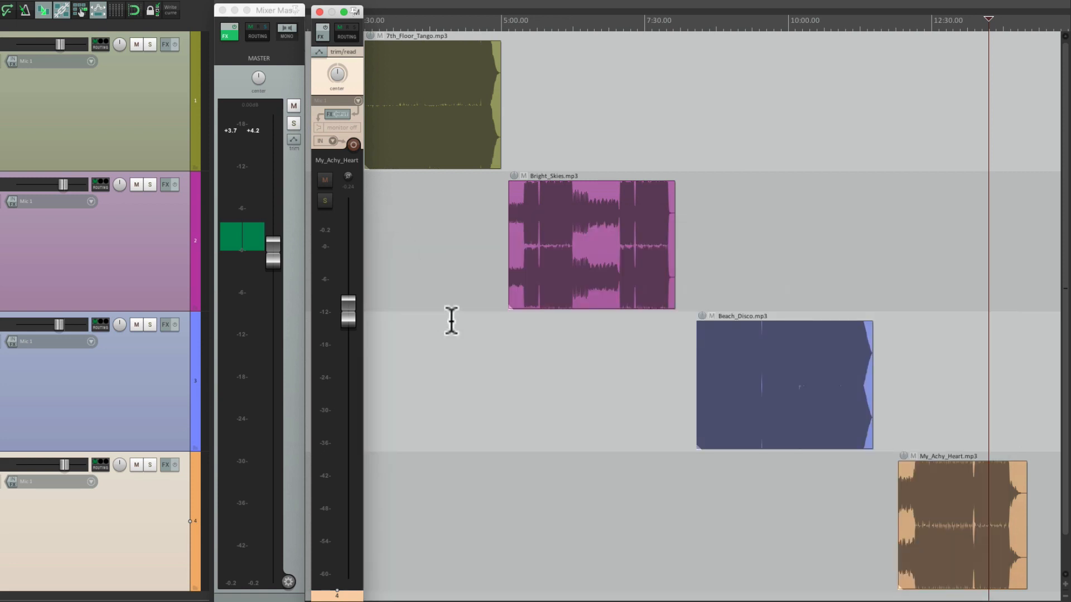
{"action": "mouse_move", "coordinate": [464, 41]}
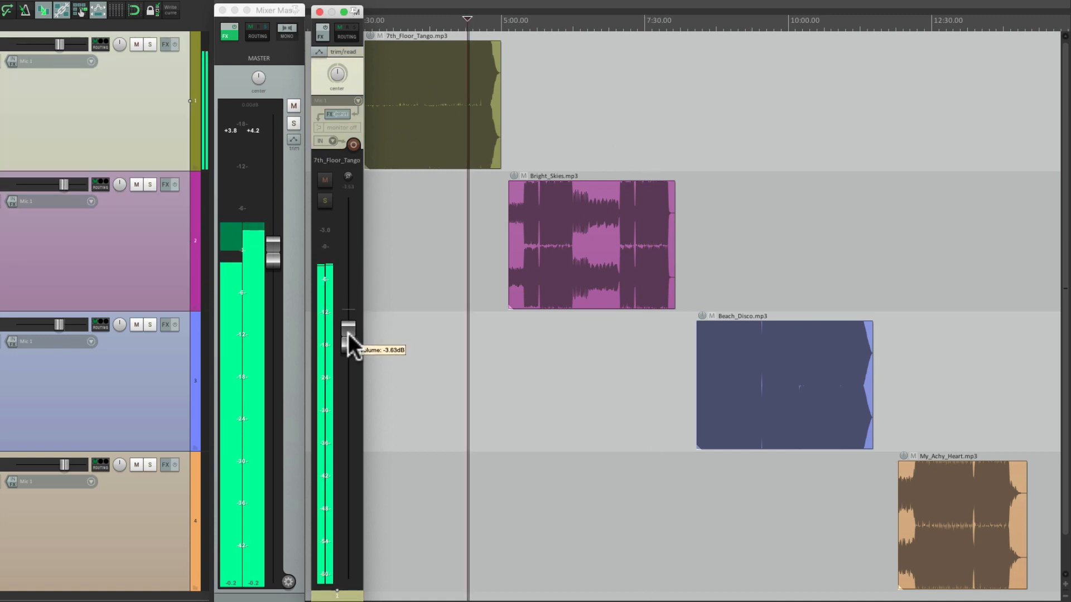
{"action": "left_click_drag", "start_coordinate": [348, 341], "coordinate": [348, 335]}
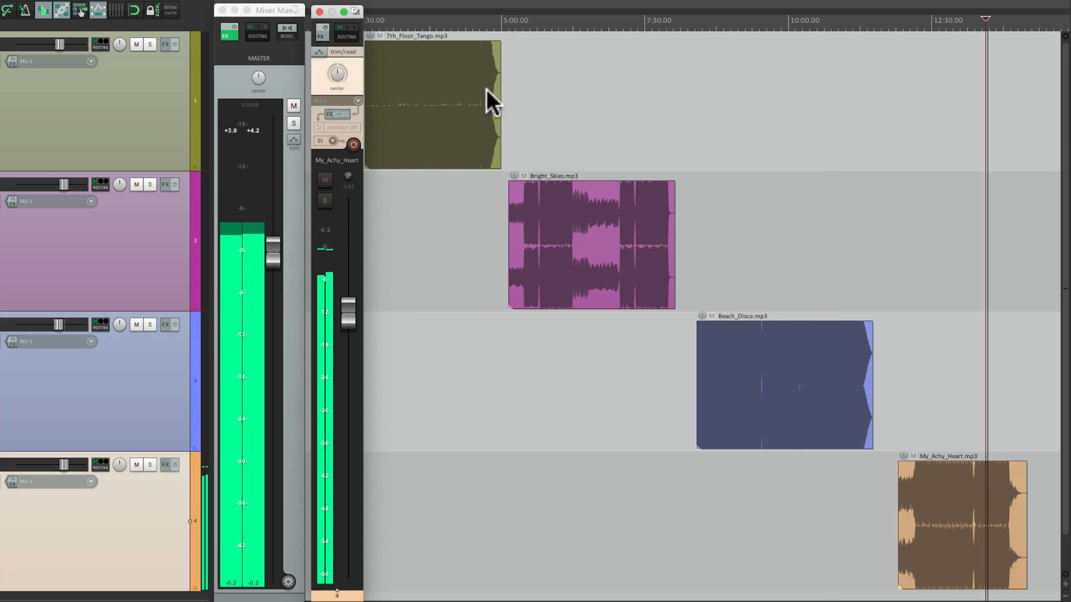
{"action": "left_click", "coordinate": [463, 20]}
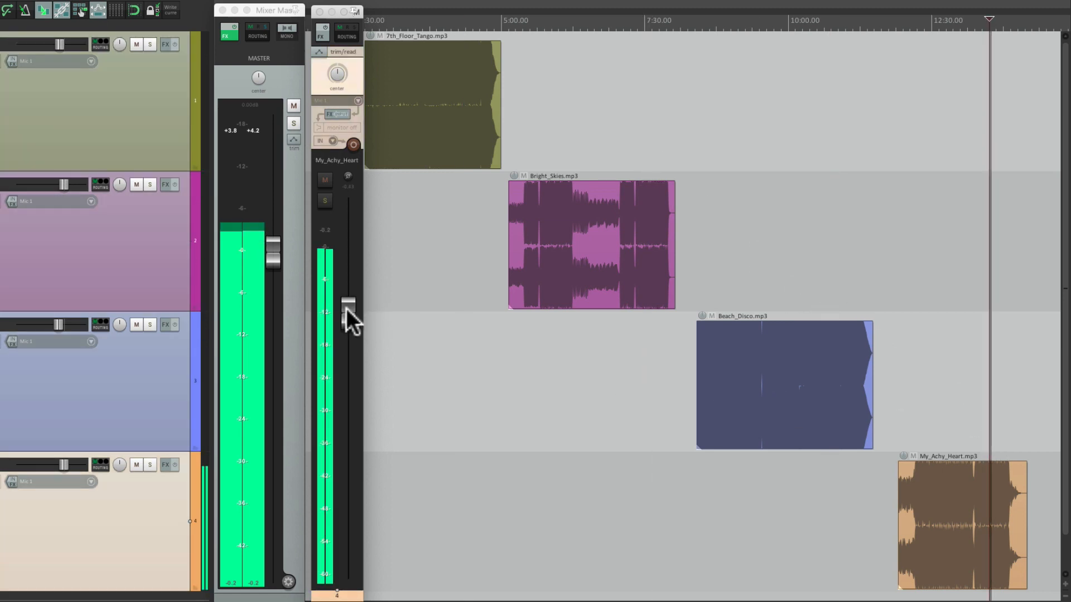
{"action": "left_click_drag", "start_coordinate": [348, 302], "coordinate": [348, 314]}
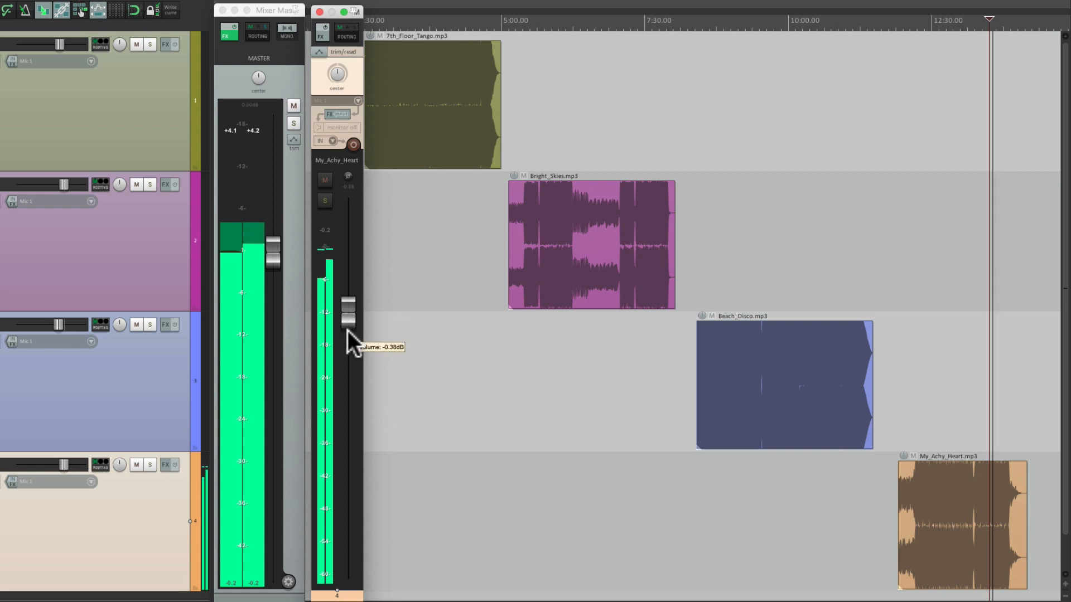